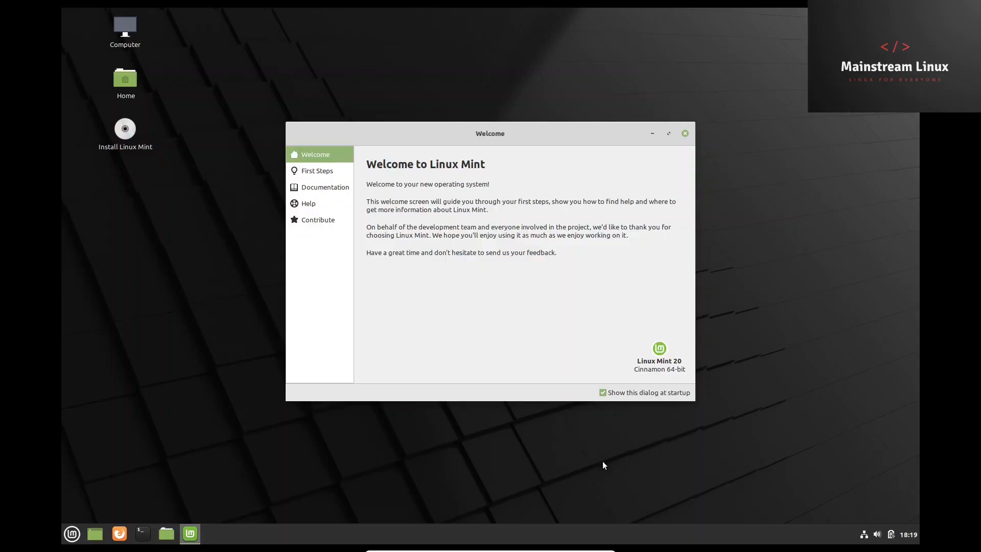
mouse_move(509, 147)
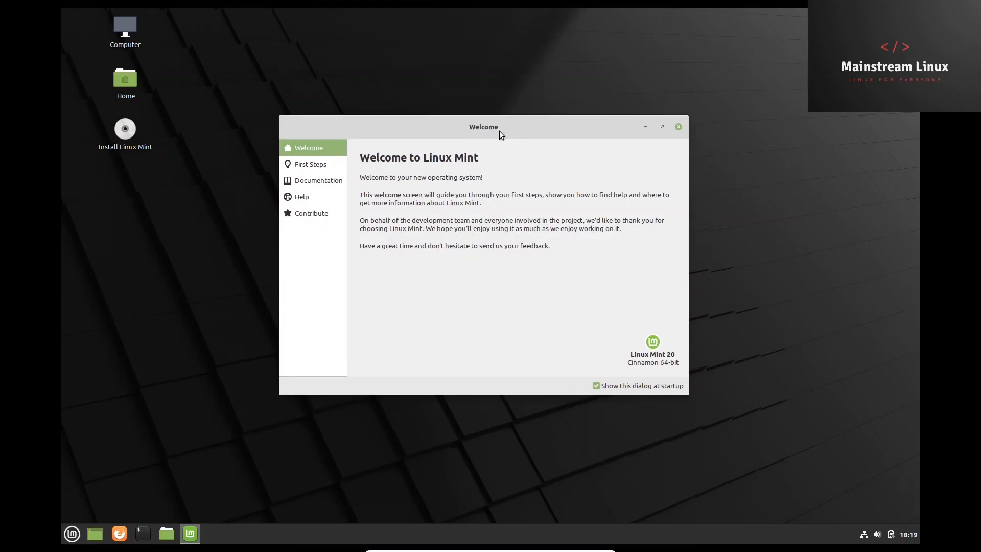
mouse_move(491, 198)
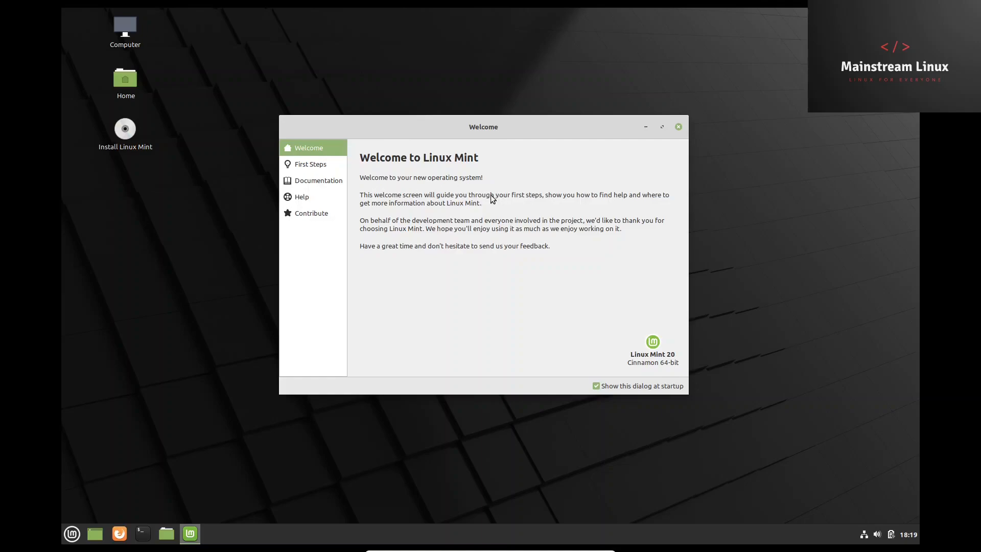
- In First Steps, enable the dark desktop theme and pick the red accent colour
left_click(310, 164)
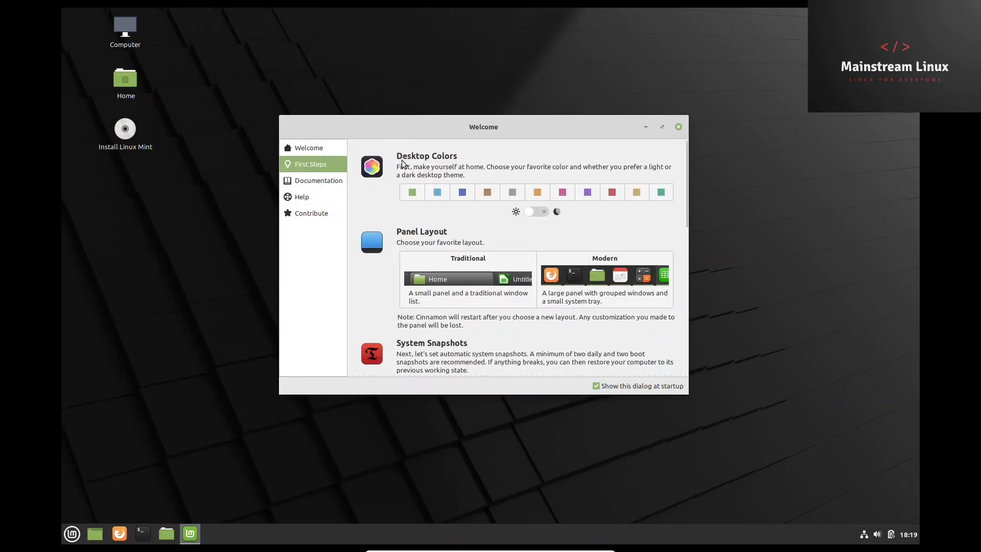
mouse_move(604, 167)
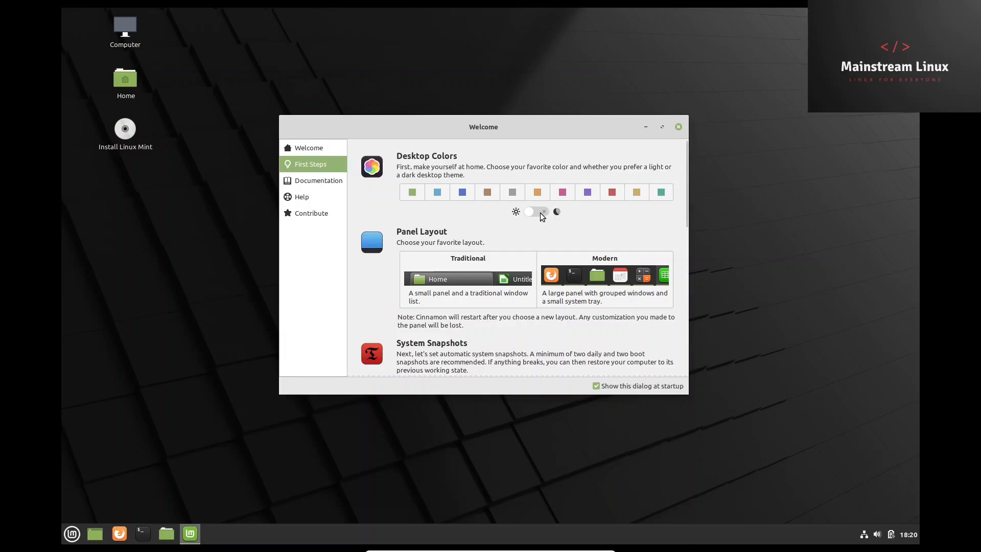
left_click(536, 211)
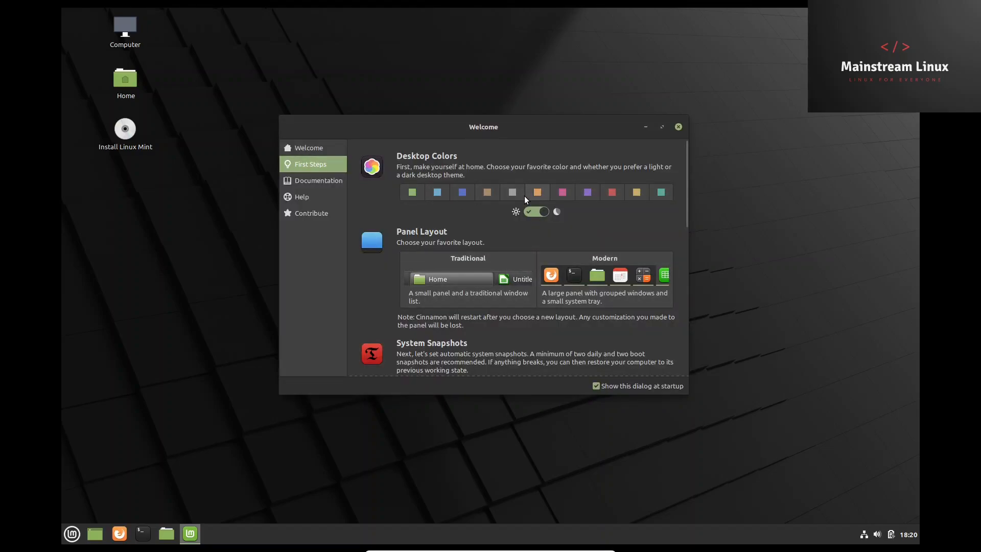
left_click(611, 192)
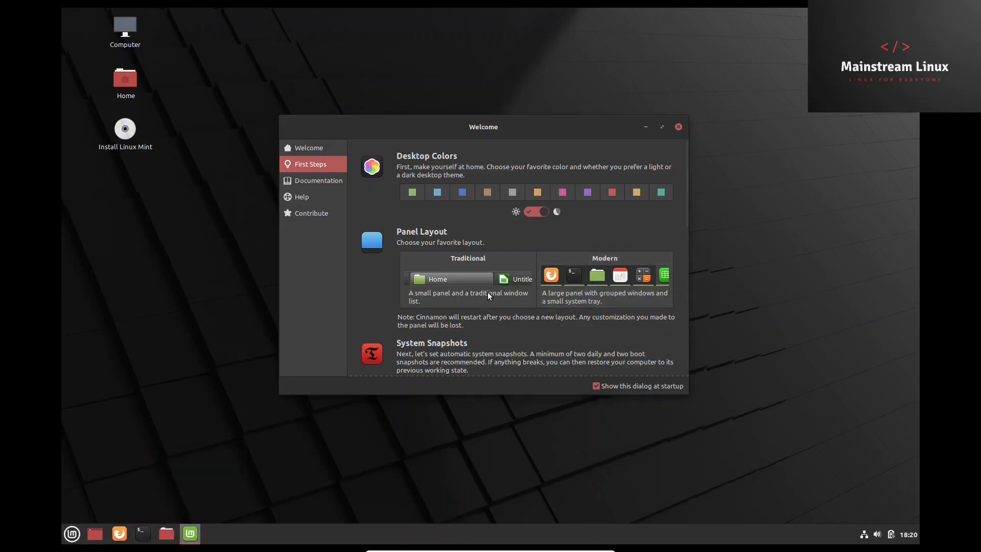
- Scroll through the remaining First Steps tools
scroll("down", 3)
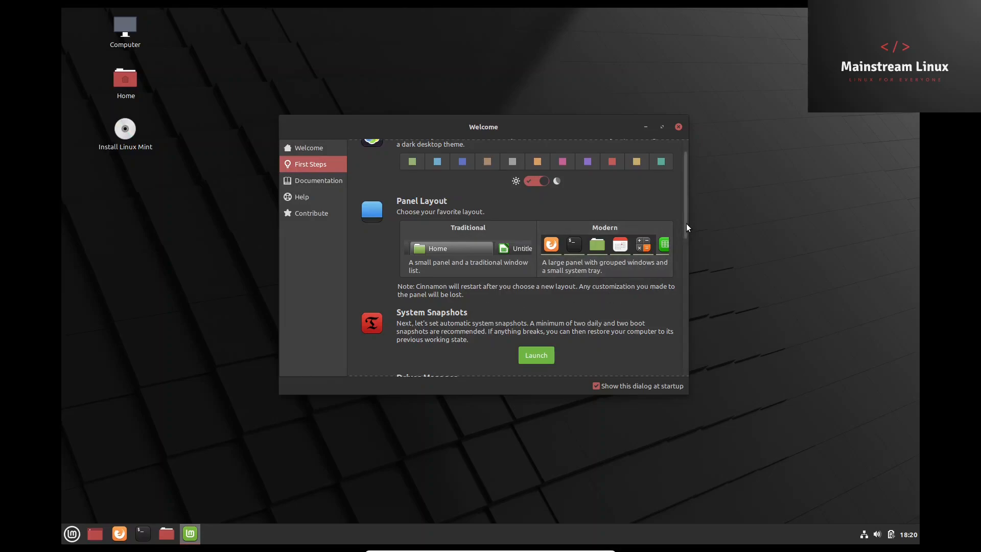
scroll("down", 3)
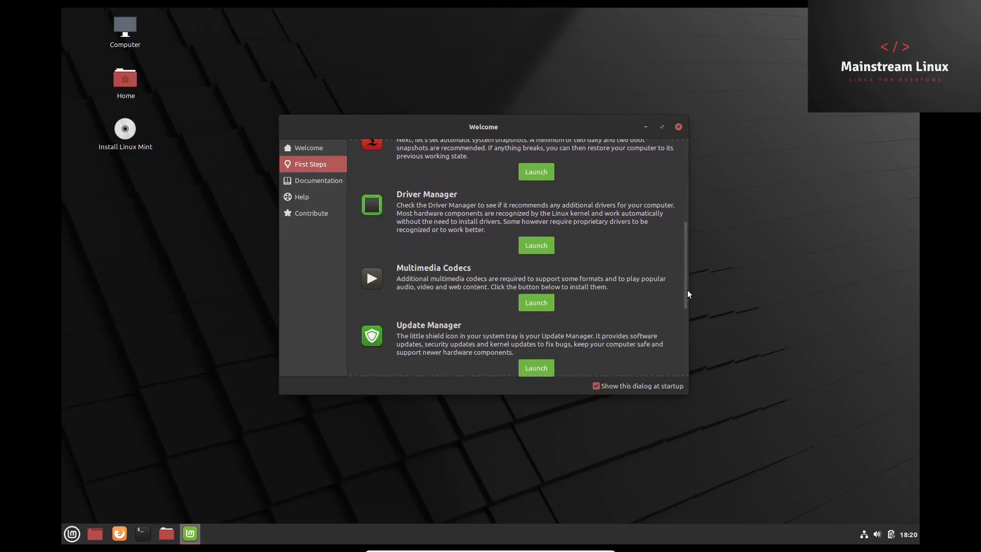
scroll("down", 3)
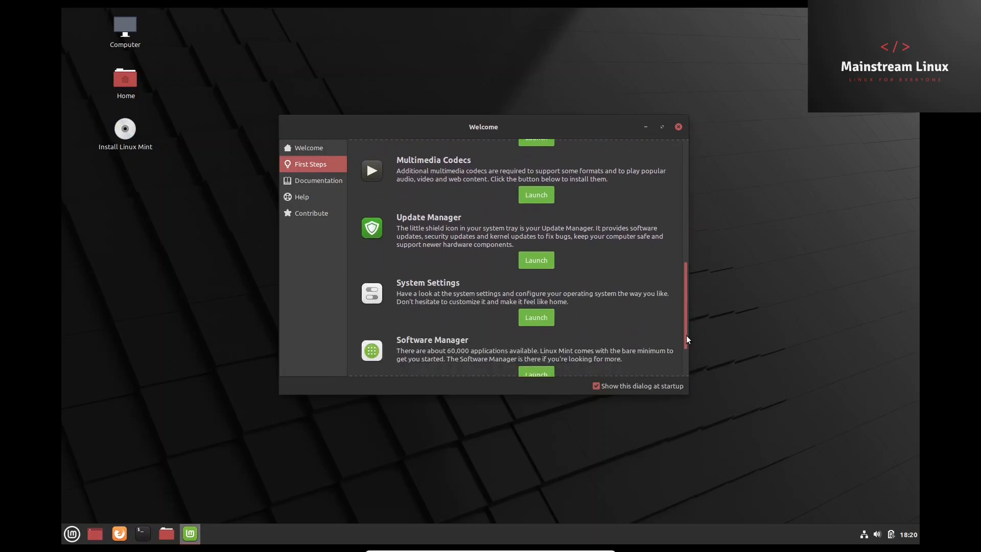
scroll("down", 3)
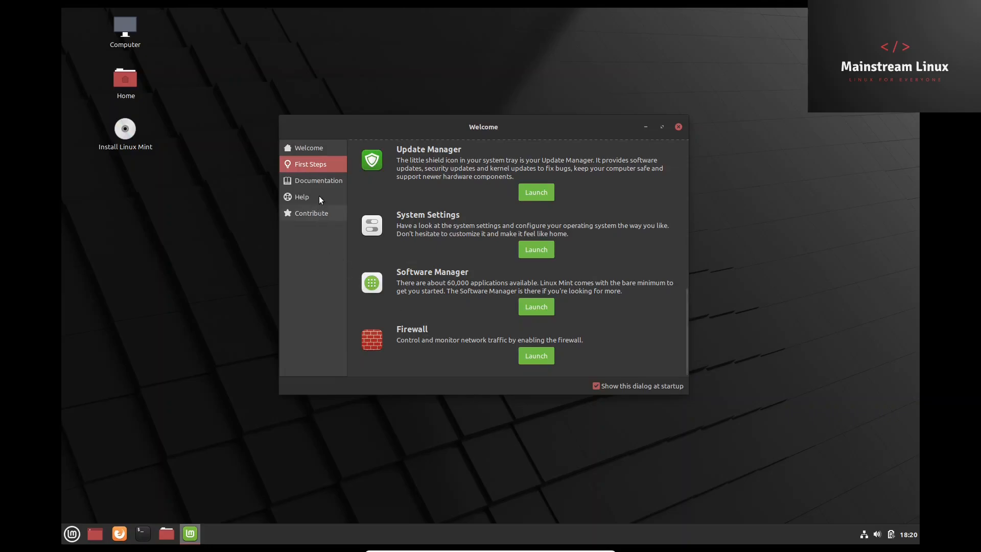
- View the Documentation, Help and Contribute pages, then return to the Welcome overview
left_click(317, 180)
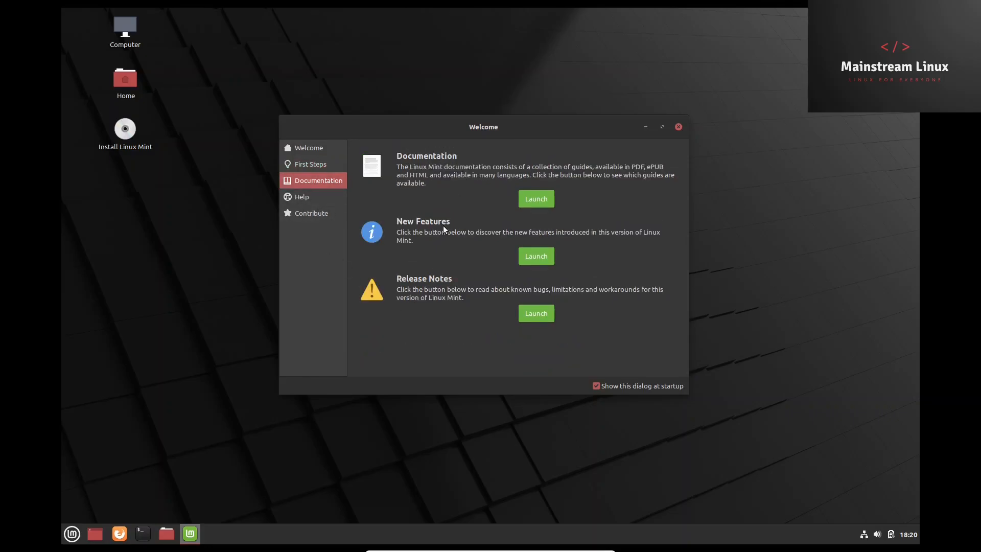
left_click(302, 197)
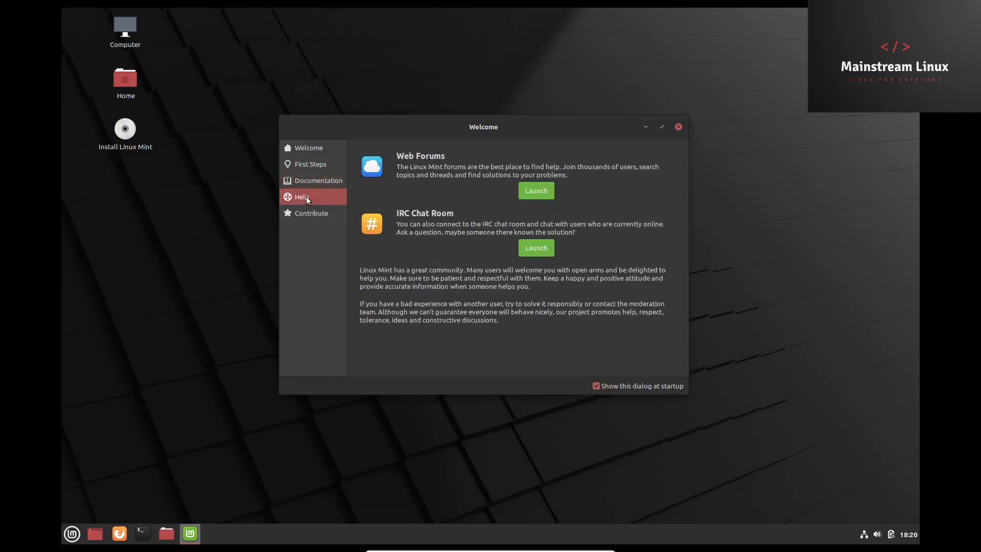
left_click(311, 212)
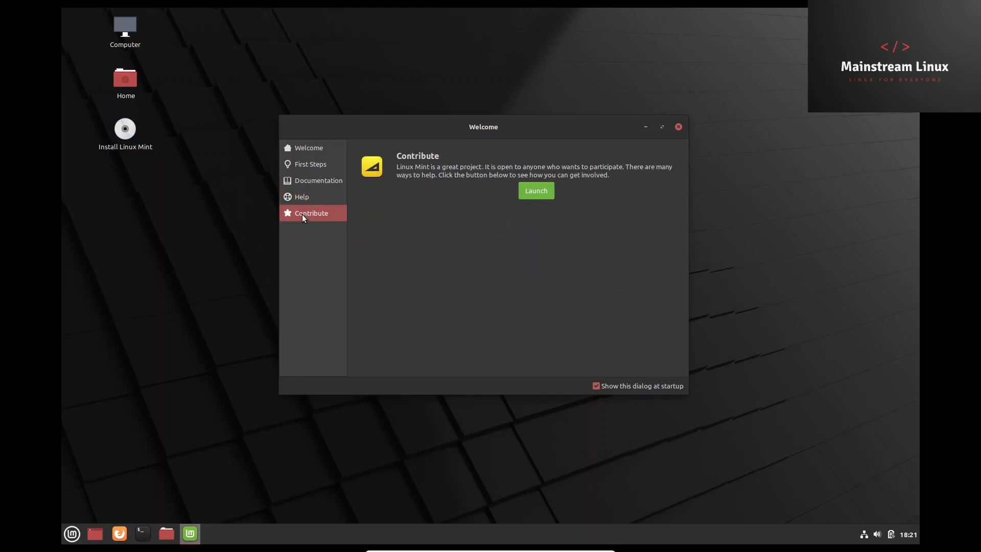
left_click(307, 148)
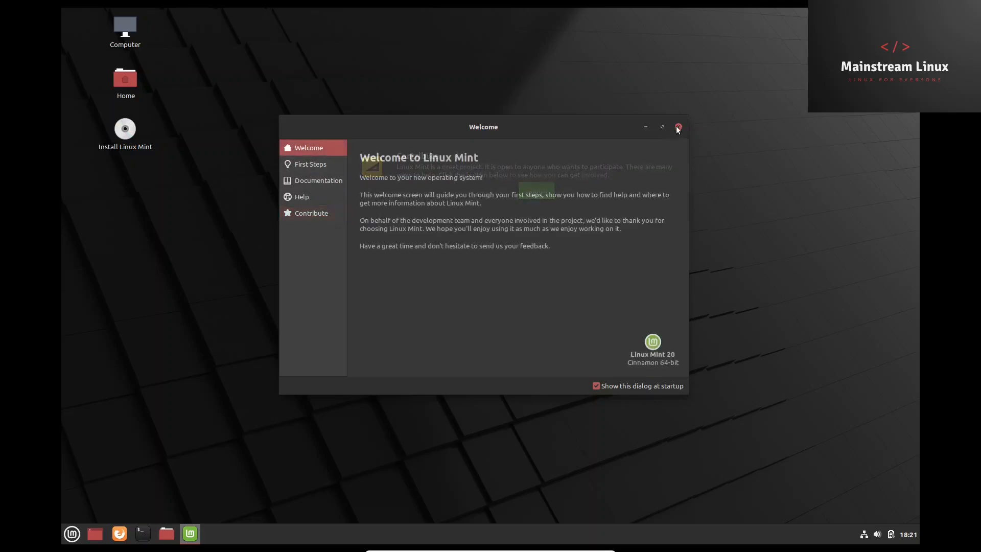
- Close Welcome and set the Ulyana collection's Kyoto autumn photo as the wallpaper
left_click(677, 127)
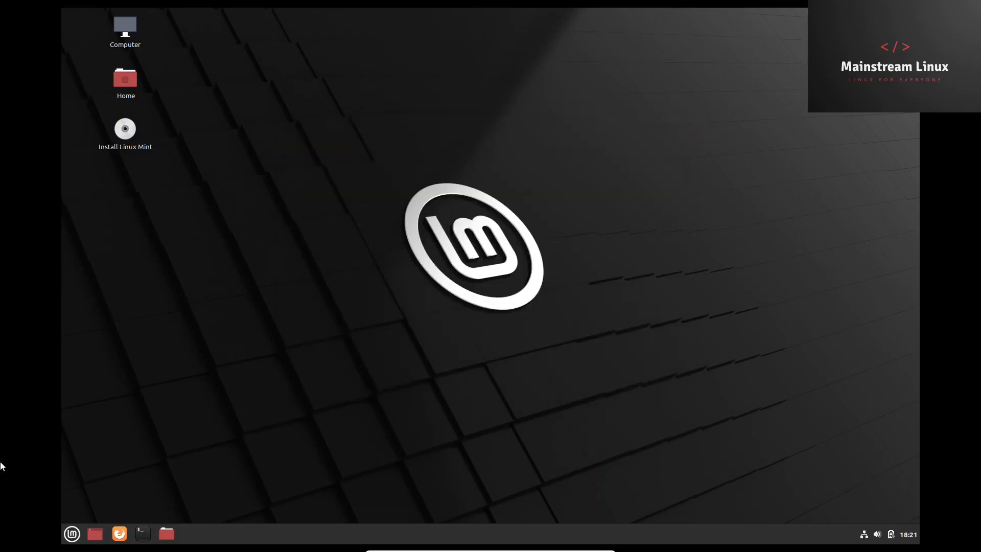
right_click(430, 140)
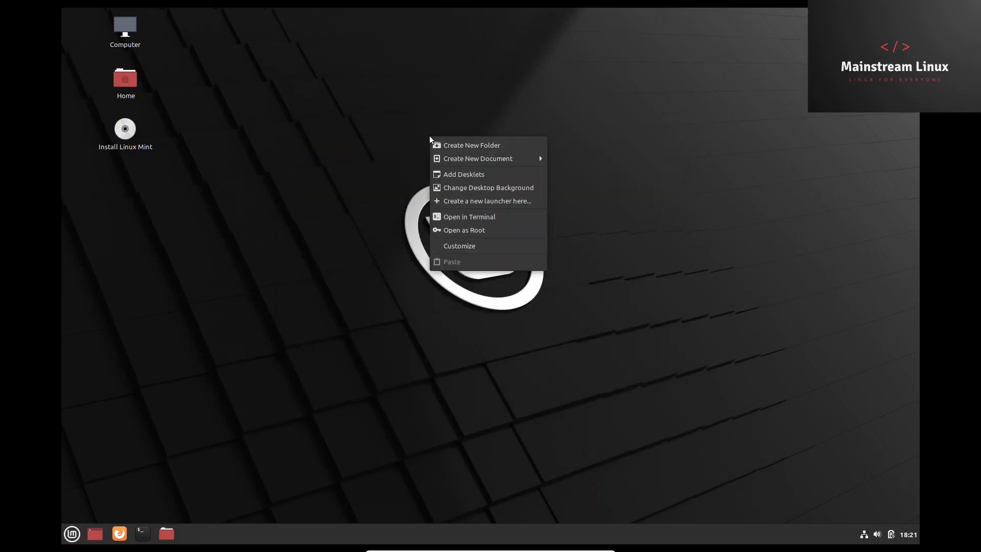
mouse_move(483, 174)
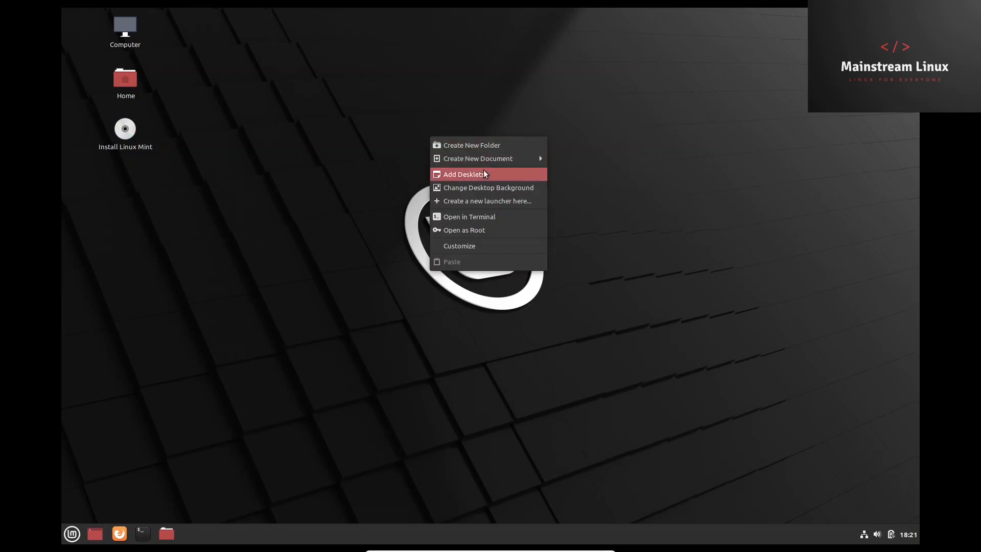
mouse_move(475, 234)
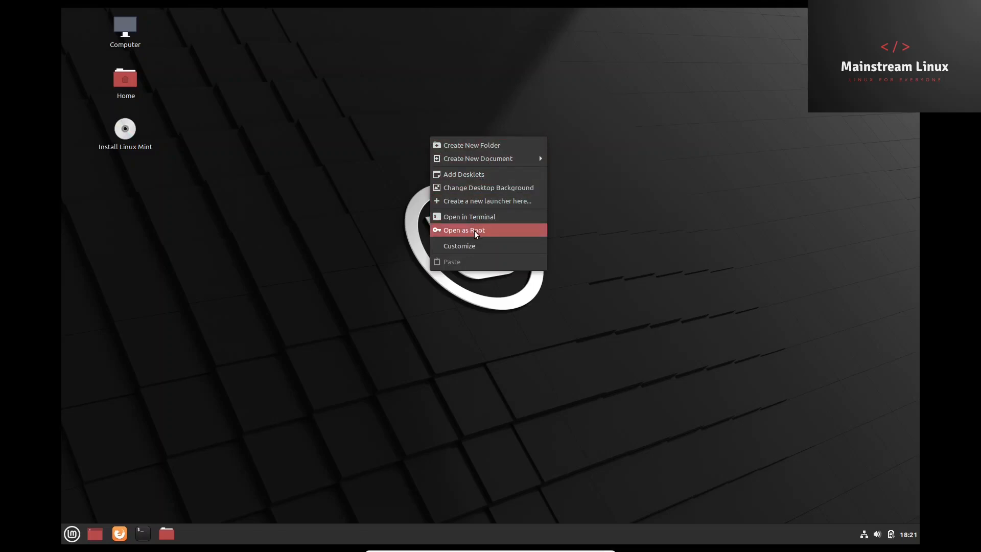
mouse_move(470, 188)
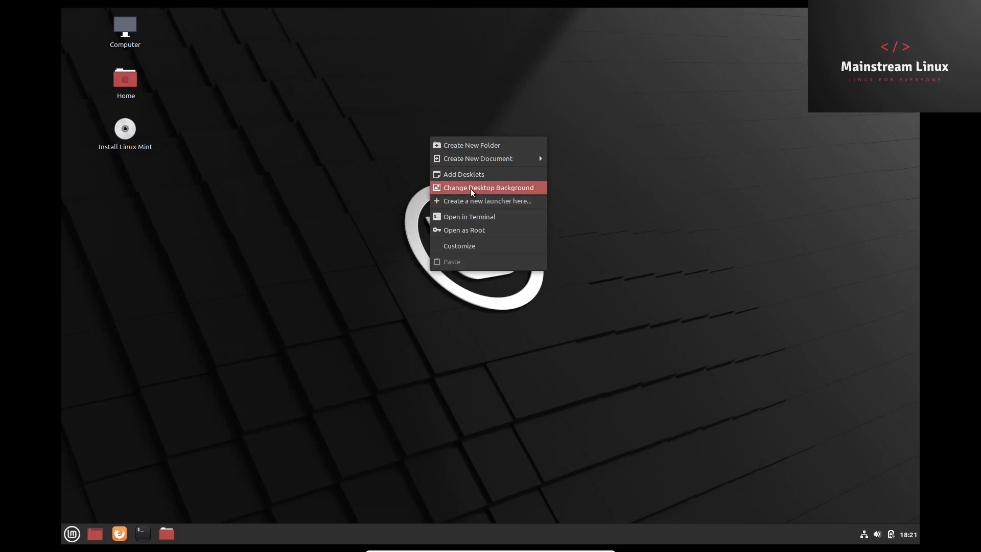
left_click(488, 187)
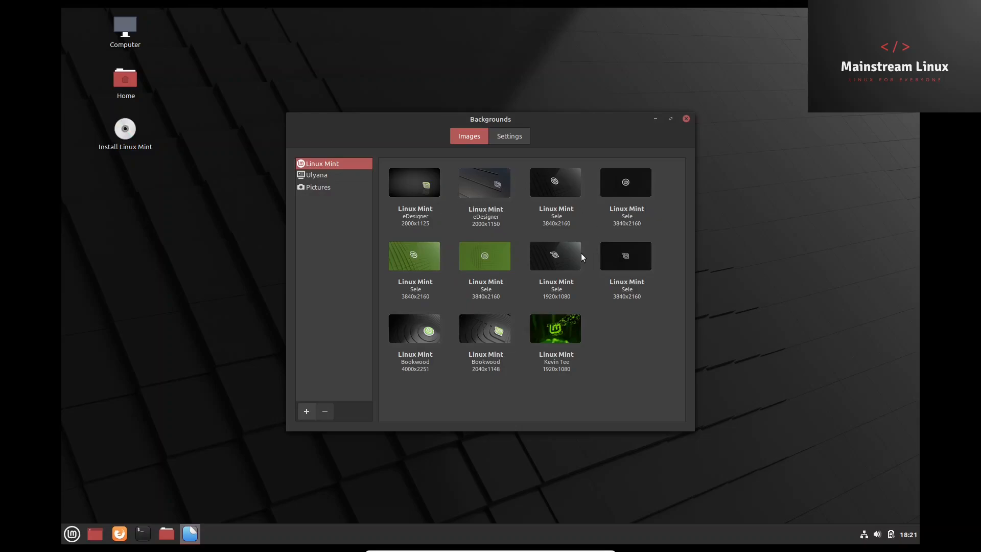
mouse_move(317, 181)
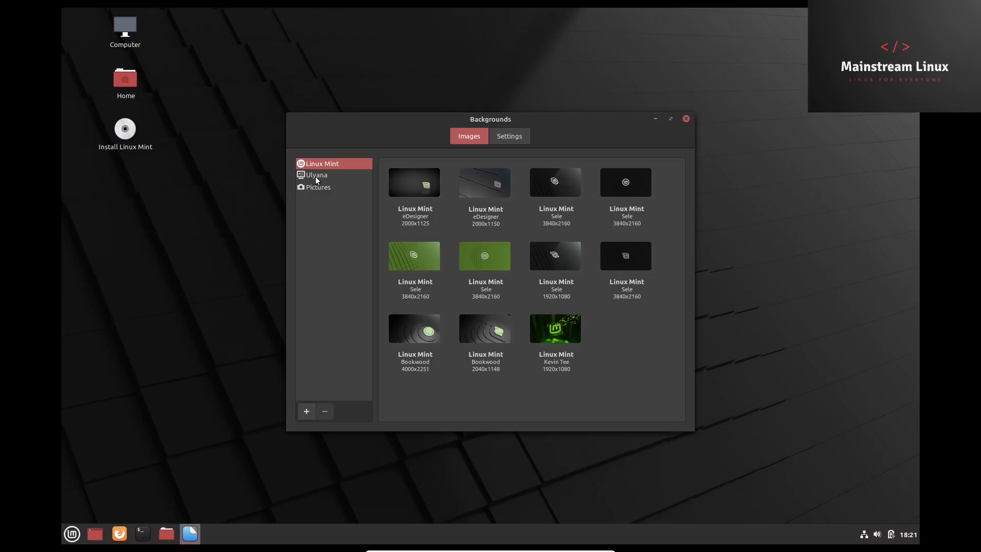
left_click(317, 175)
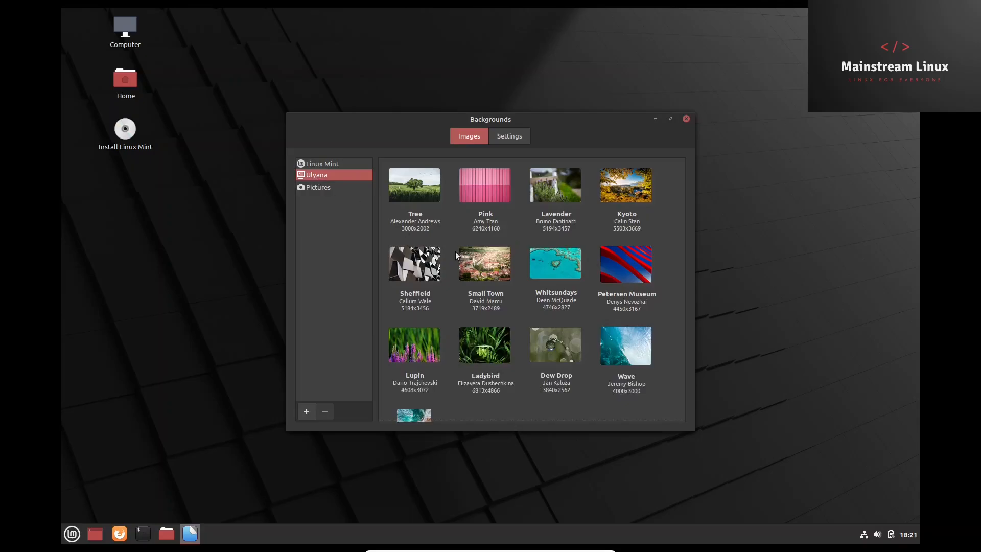
left_click(625, 184)
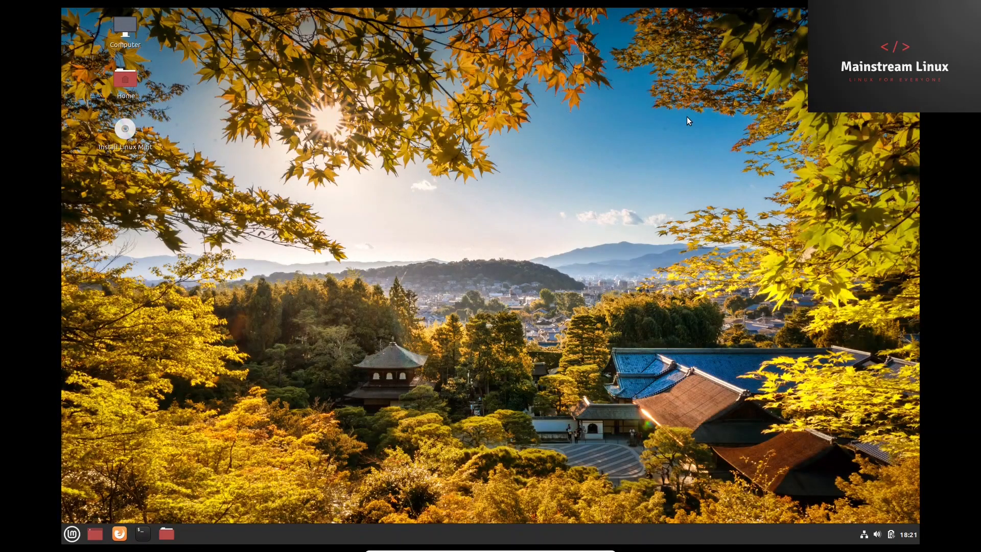
mouse_move(233, 425)
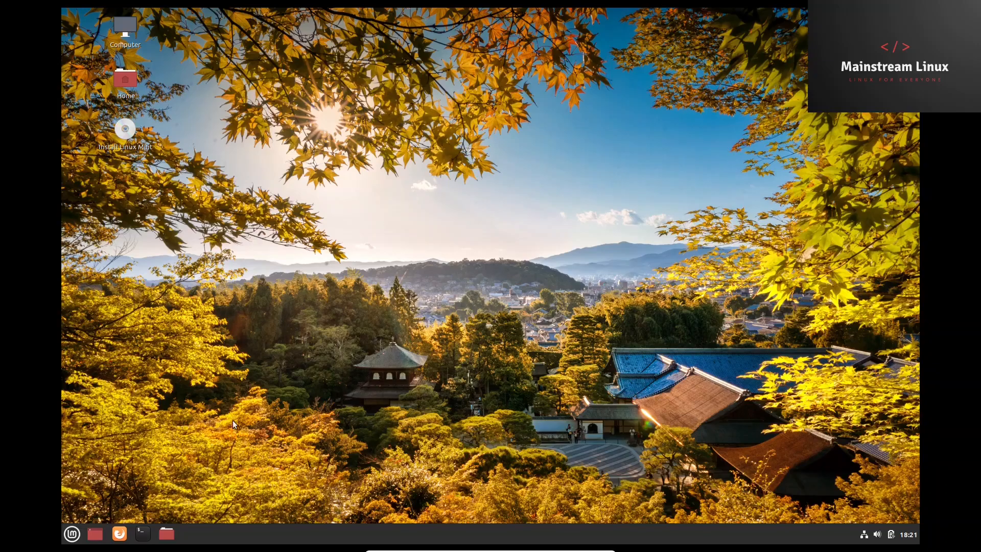
- Browse the Accessories apps in the Mint menu, then show the Graphics category
left_click(71, 534)
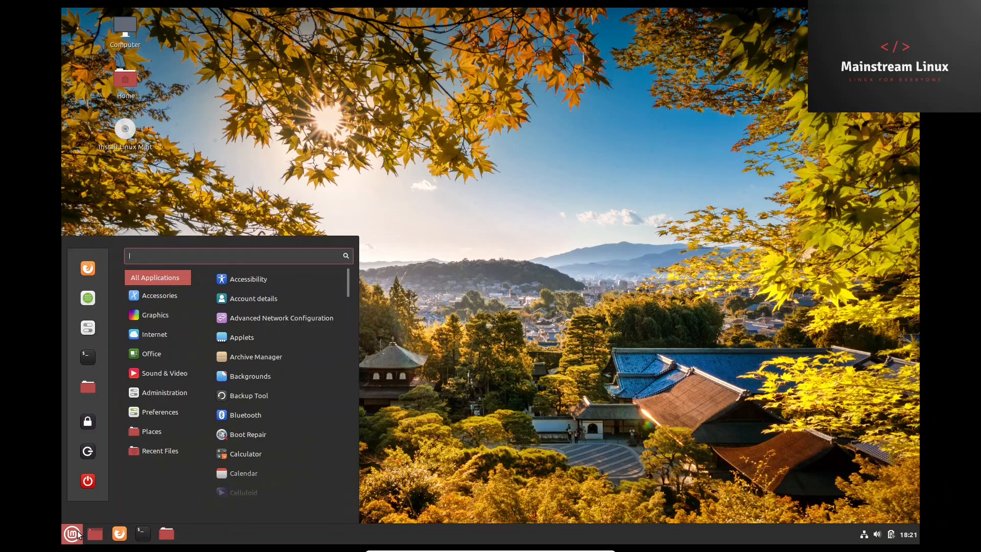
left_click(159, 295)
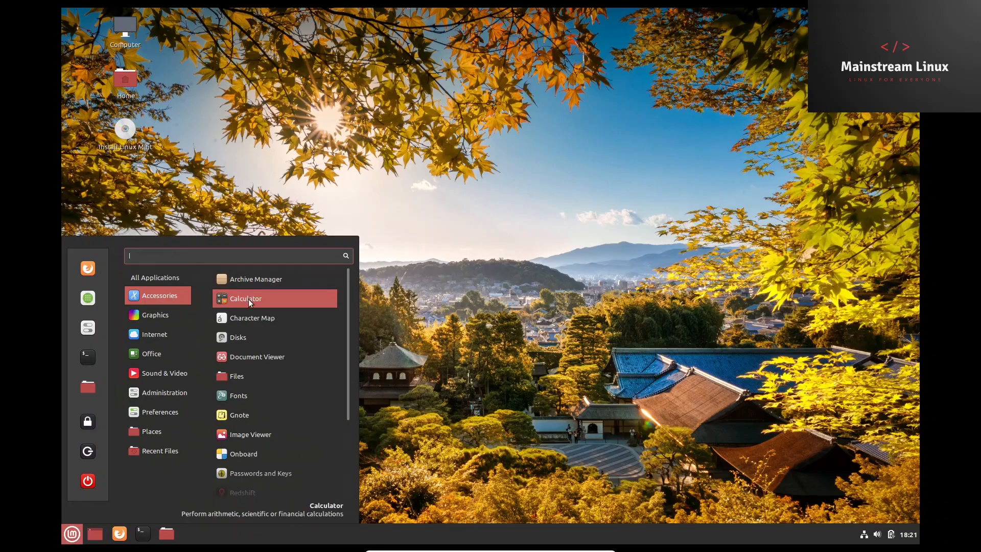
mouse_move(244, 337)
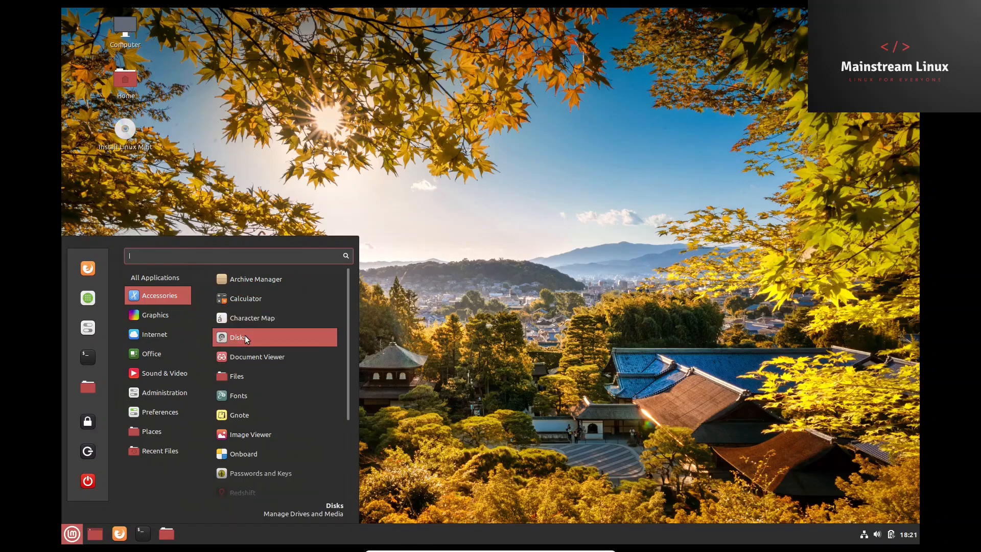
scroll("down", 3)
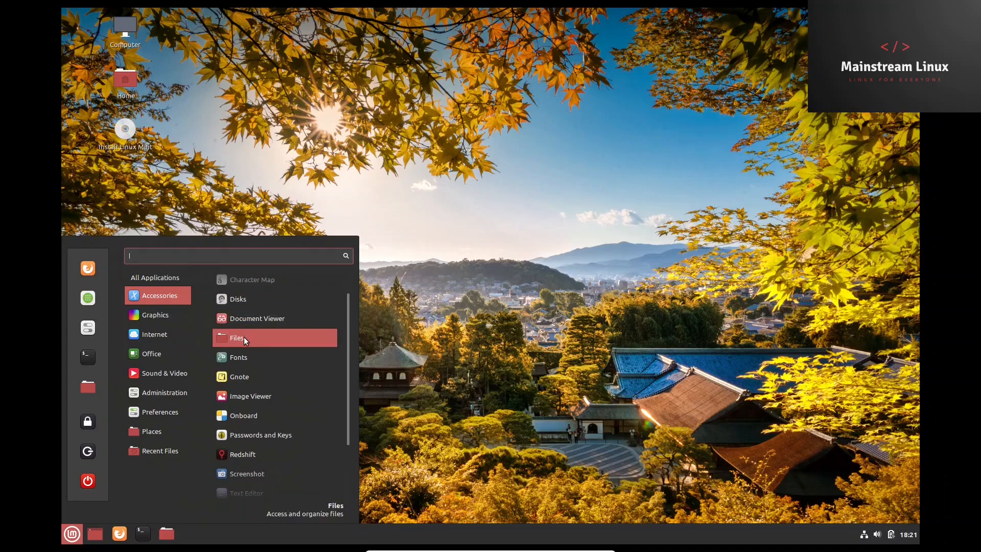
mouse_move(244, 376)
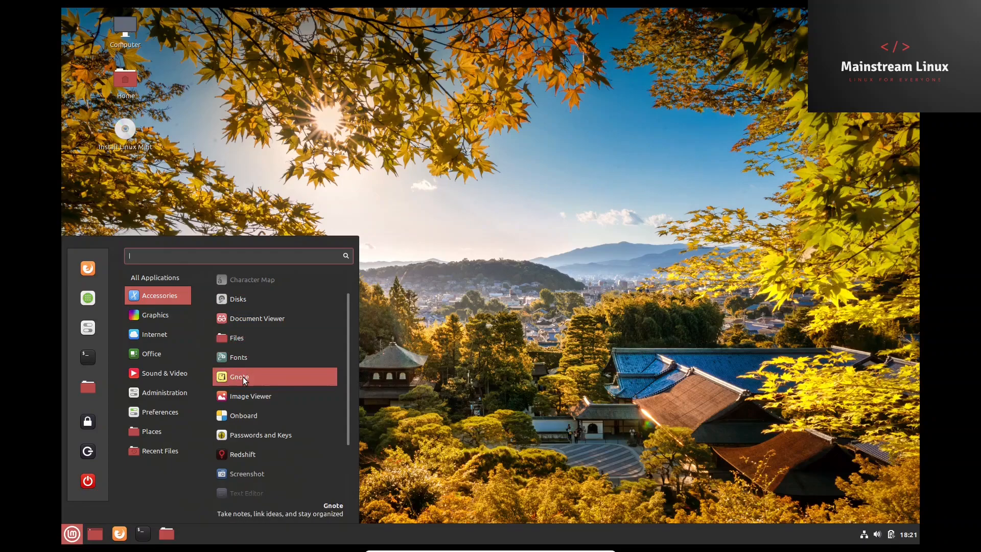
scroll("down", 3)
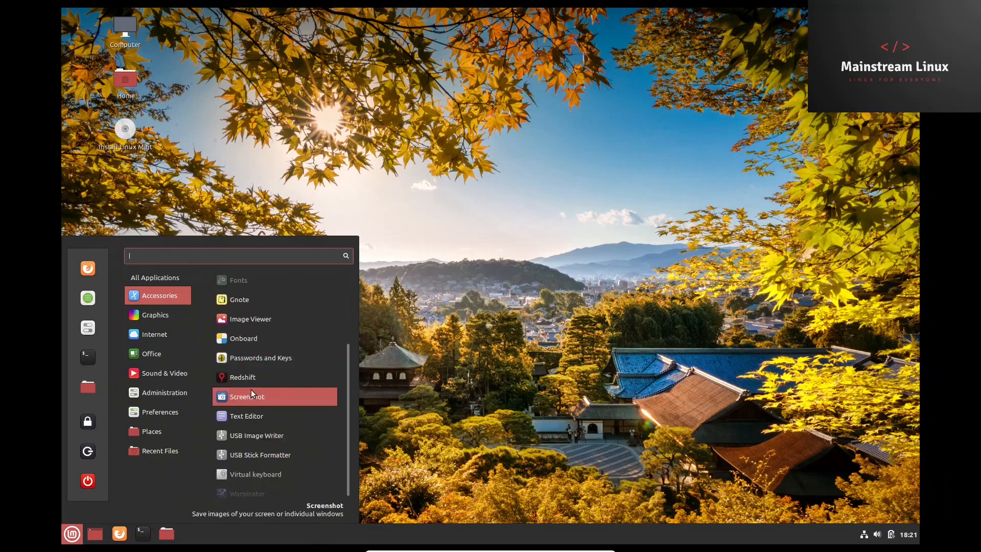
mouse_move(251, 380)
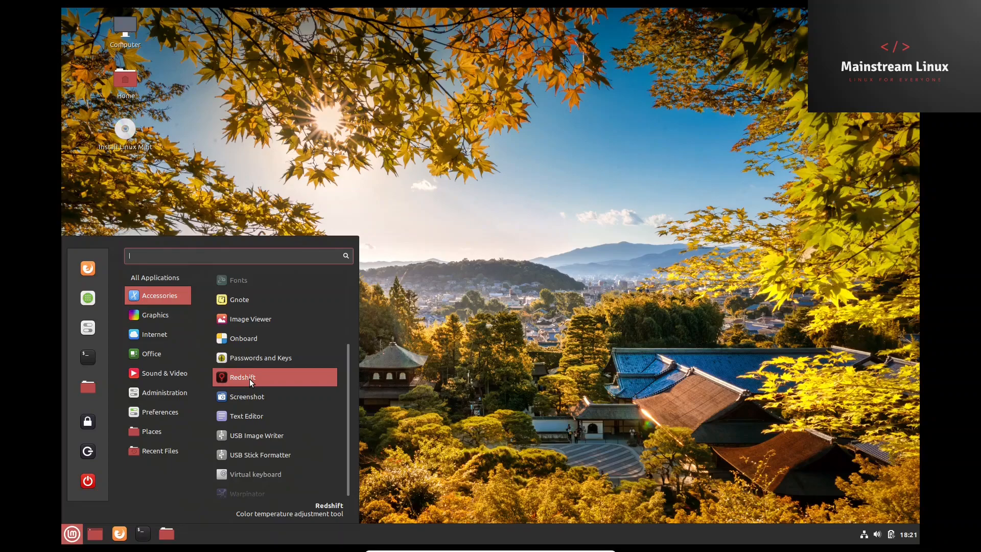
mouse_move(246, 396)
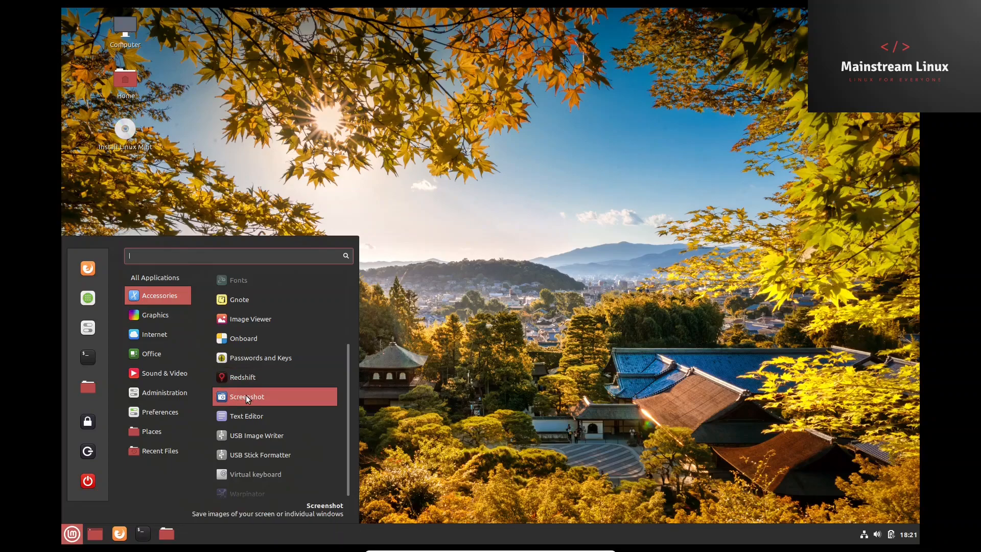
mouse_move(256, 434)
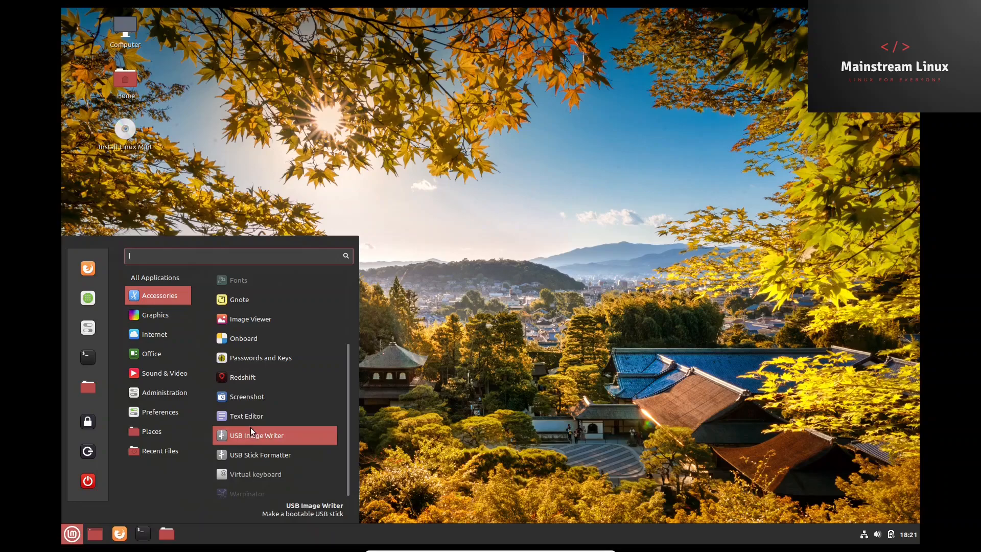
mouse_move(260, 455)
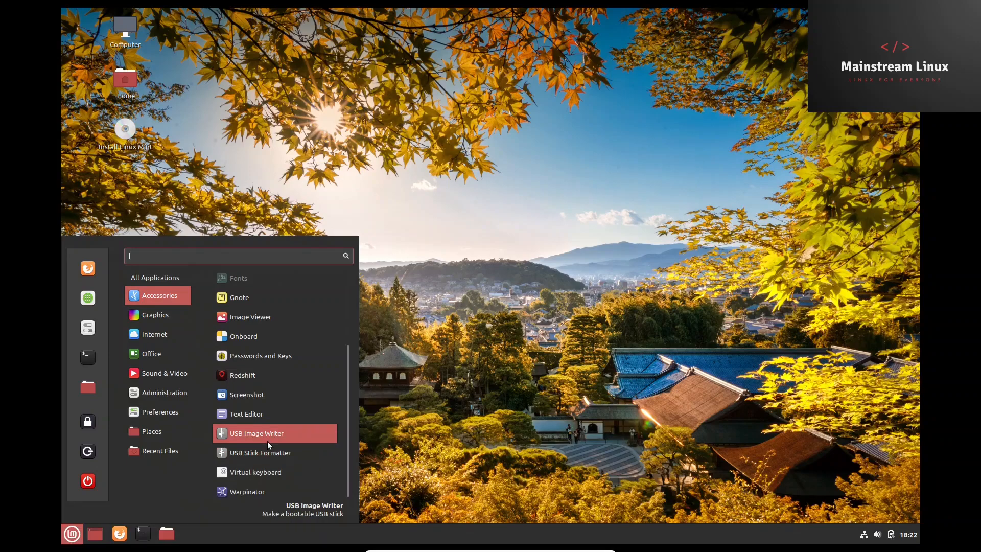
mouse_move(256, 471)
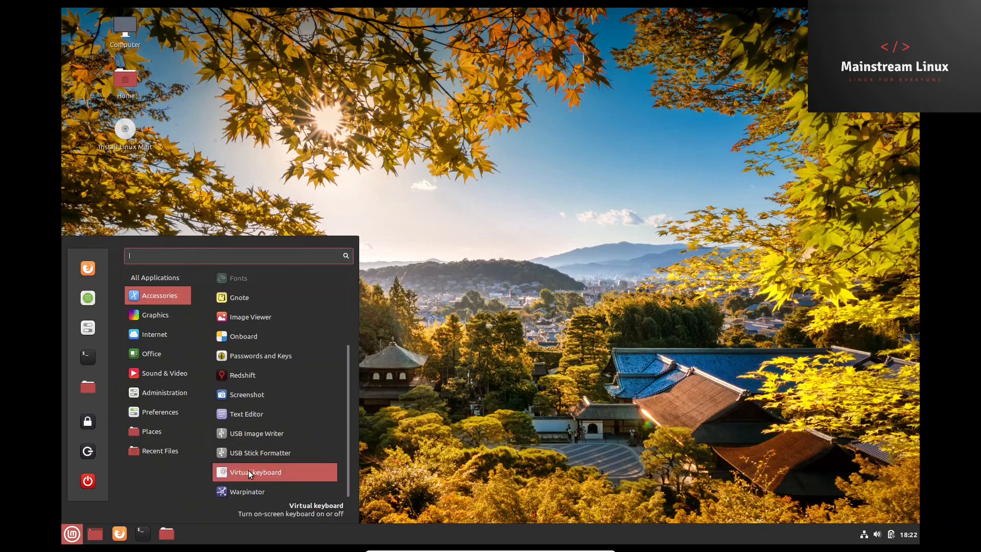
mouse_move(247, 491)
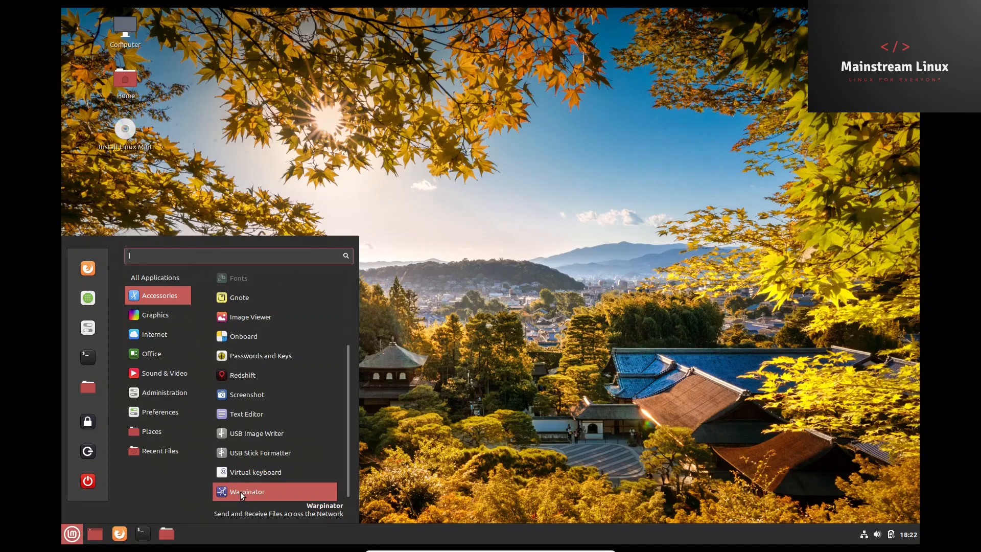
left_click(156, 315)
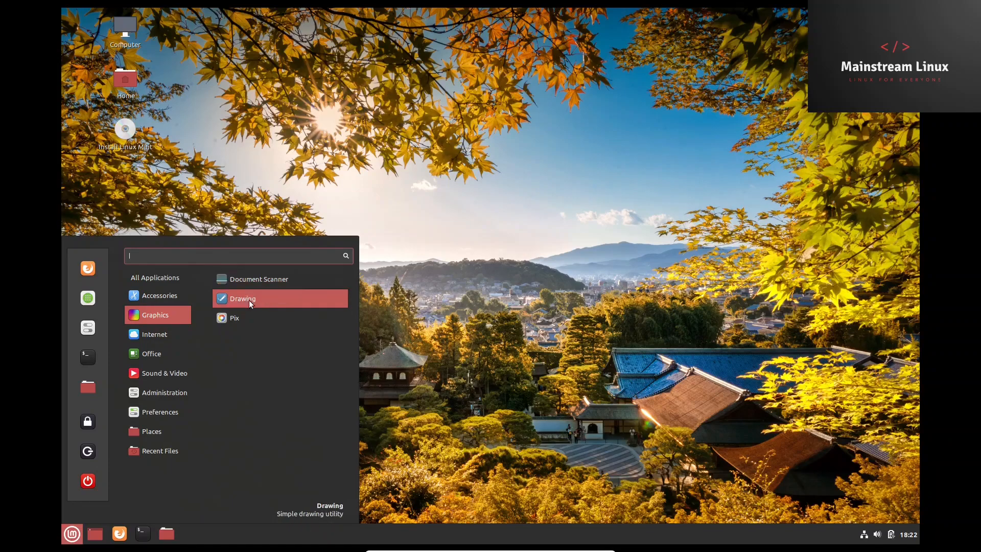
mouse_move(234, 324)
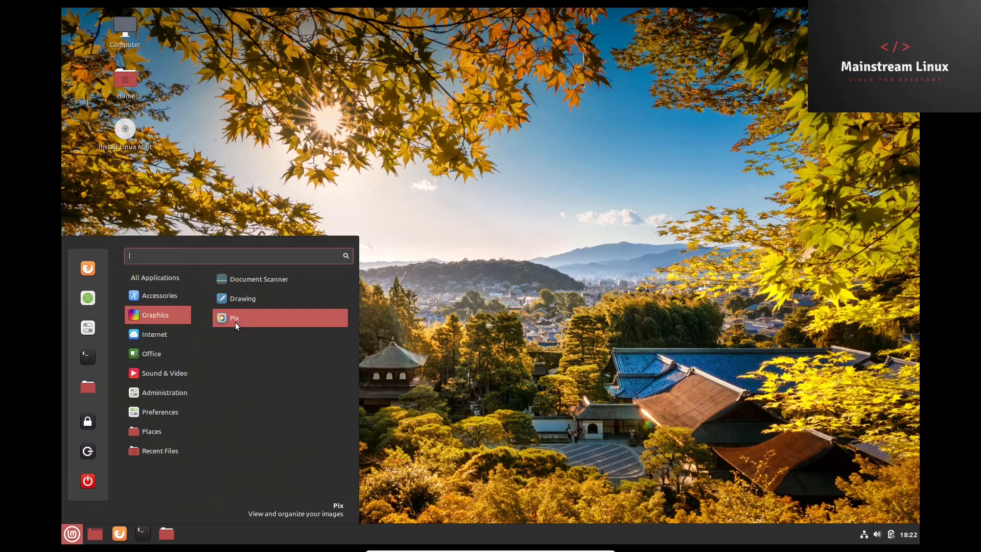
mouse_move(258, 279)
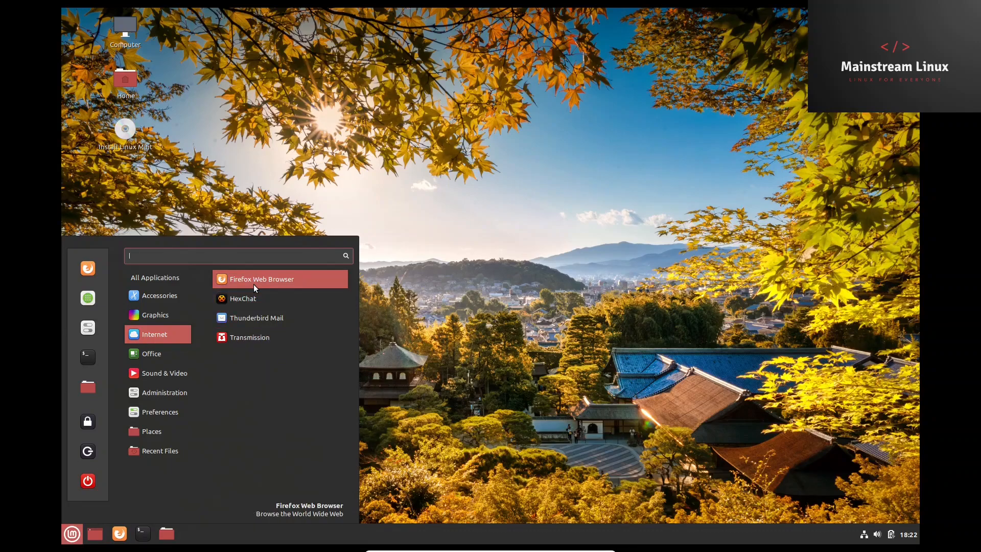
mouse_move(249, 337)
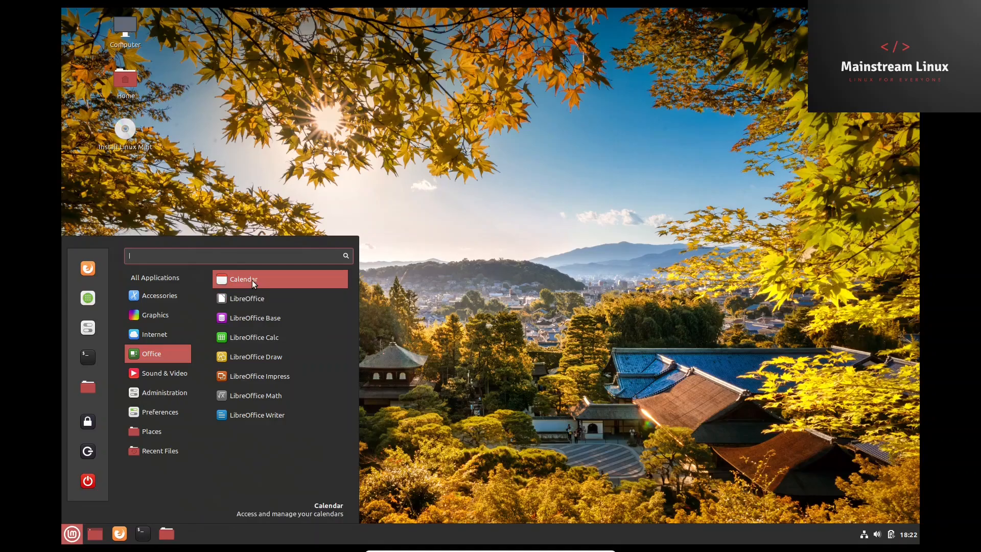
mouse_move(254, 302)
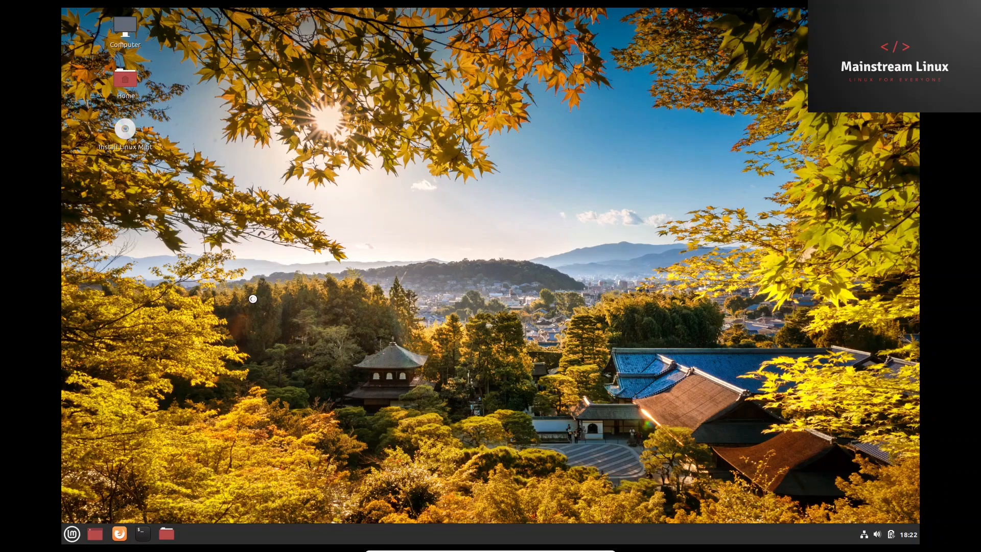
mouse_move(254, 304)
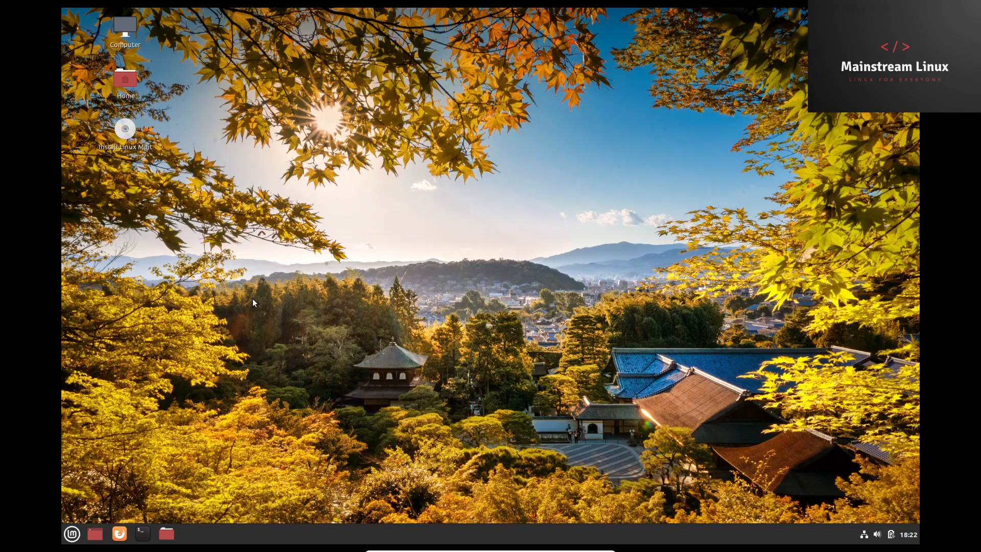
- Launch Writer, view the About LibreOffice version 6.4.2.2 details, then dismiss them
left_click(189, 534)
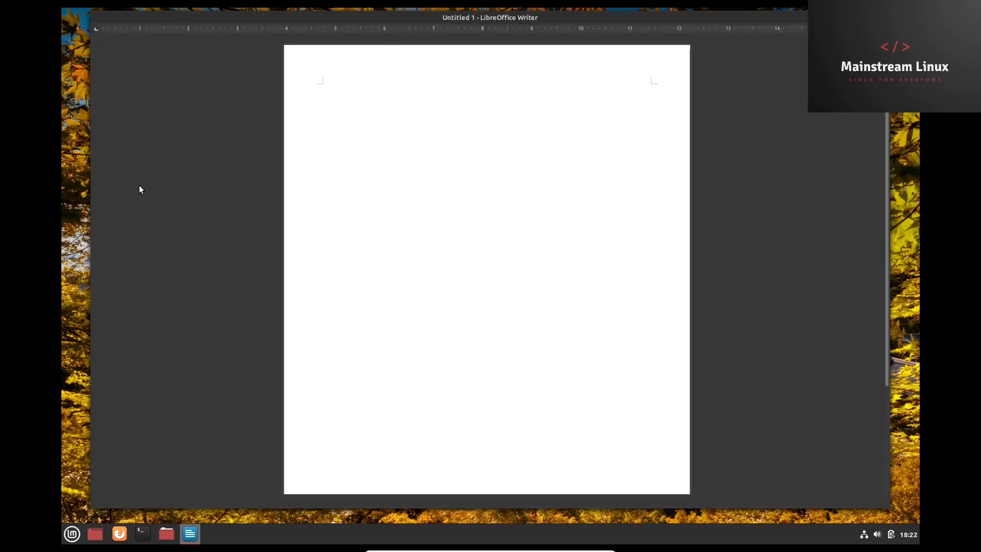
left_click(353, 30)
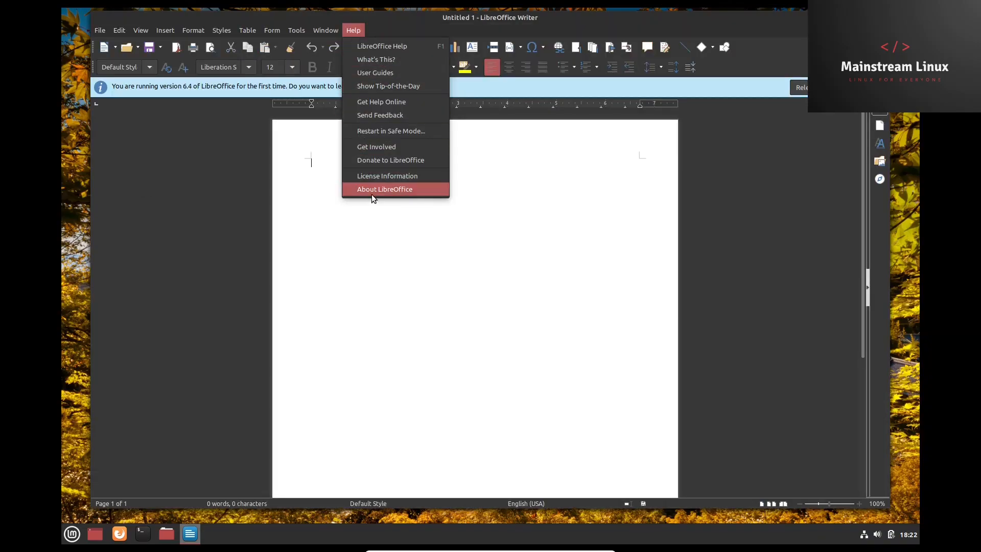
left_click(385, 189)
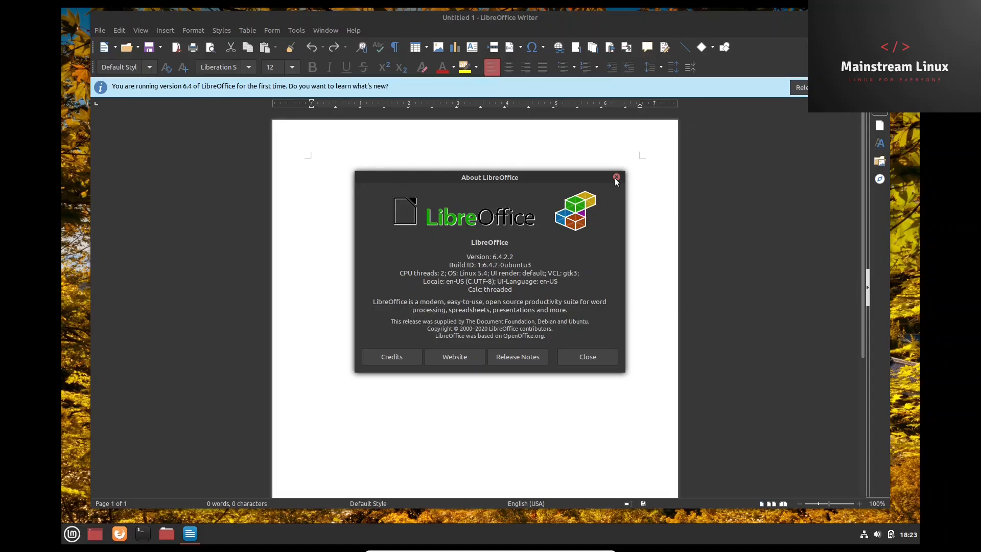
left_click(616, 178)
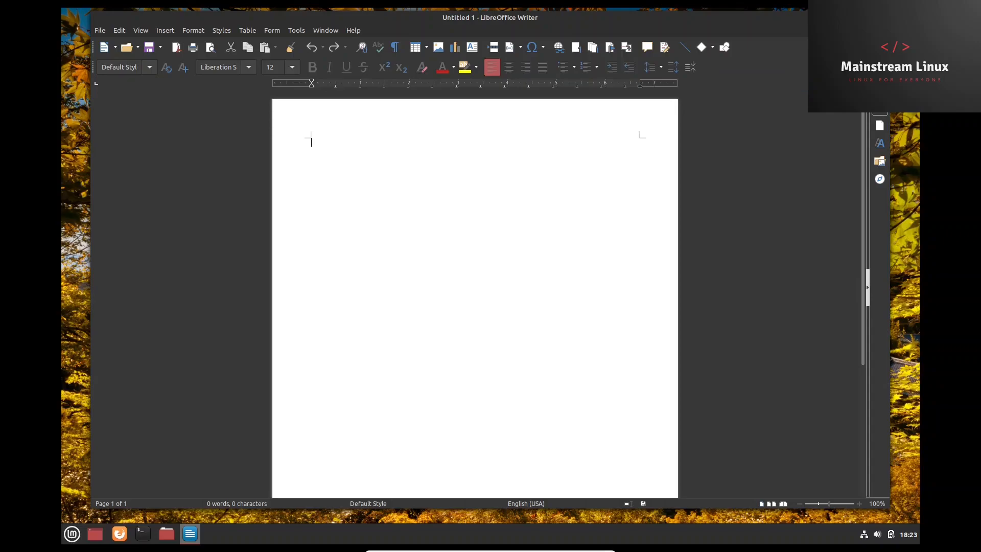
mouse_move(668, 148)
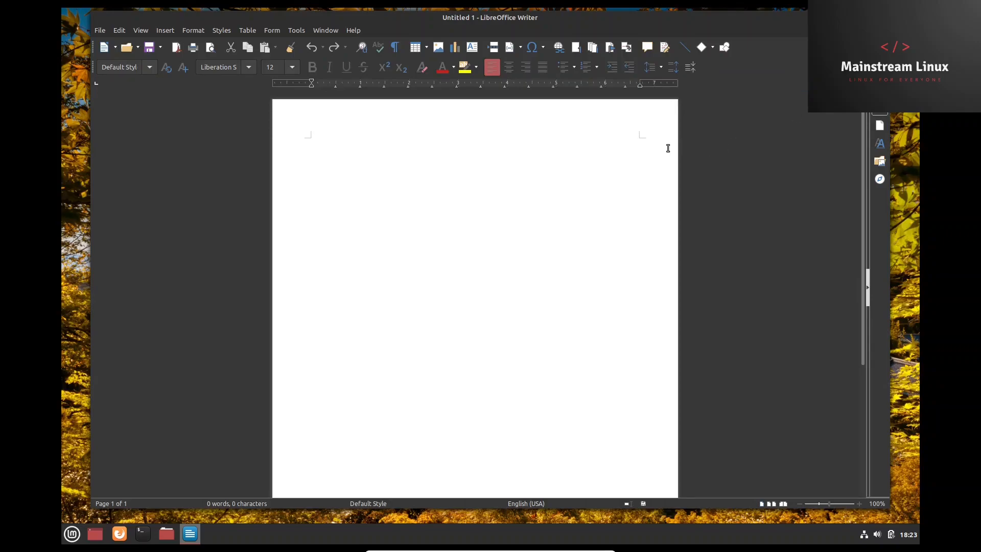
- Close the blank Writer document and LibreOffice Writer, leaving the Kyoto desktop
left_click(311, 141)
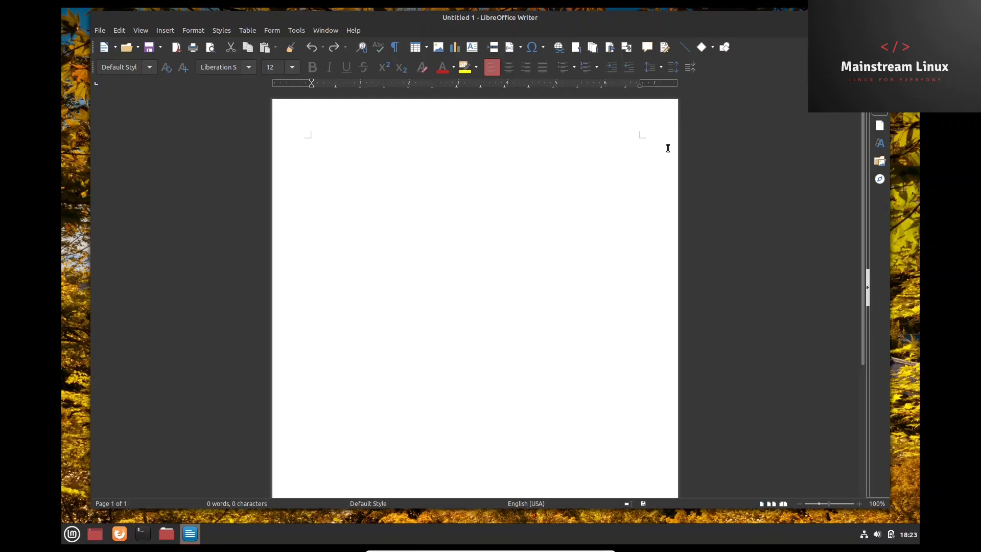
left_click(310, 140)
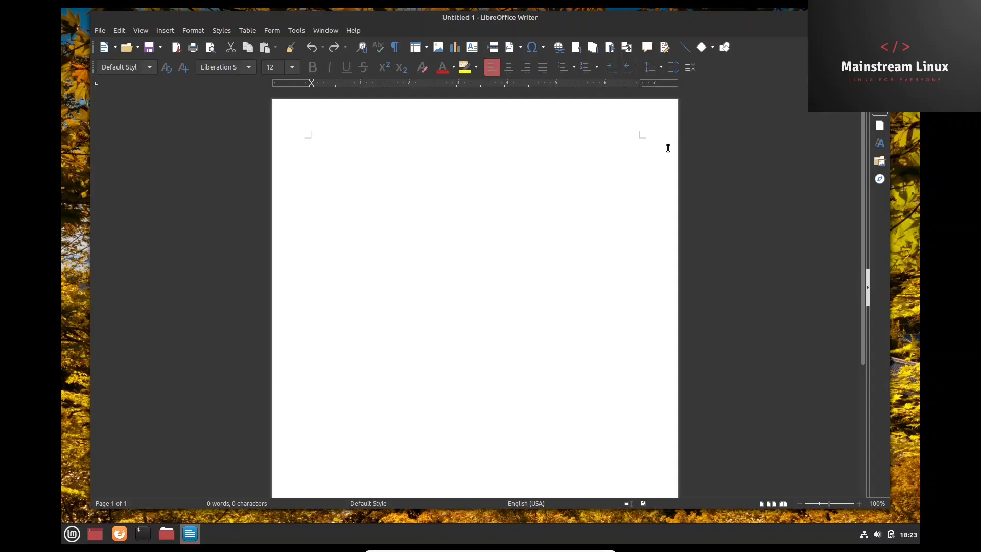
left_click(312, 141)
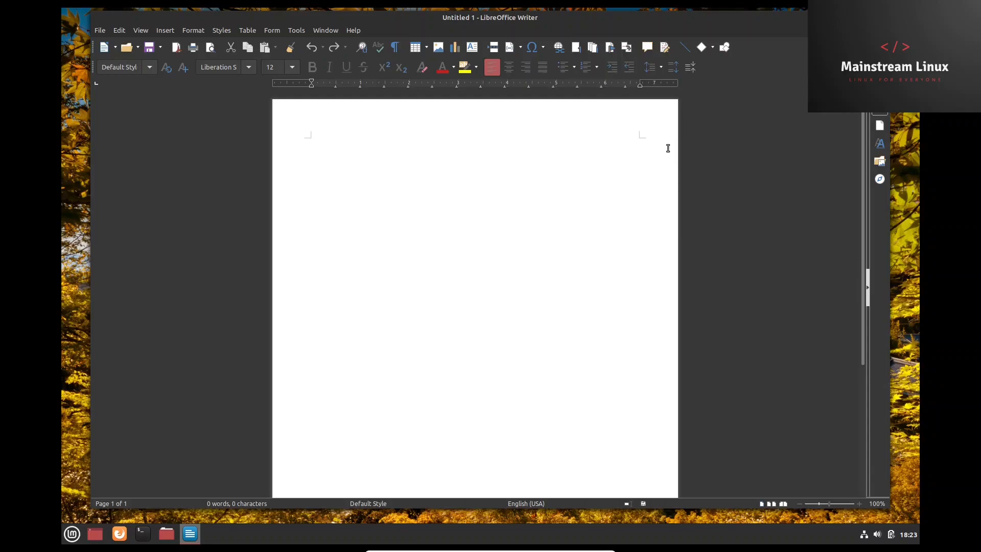
left_click(310, 140)
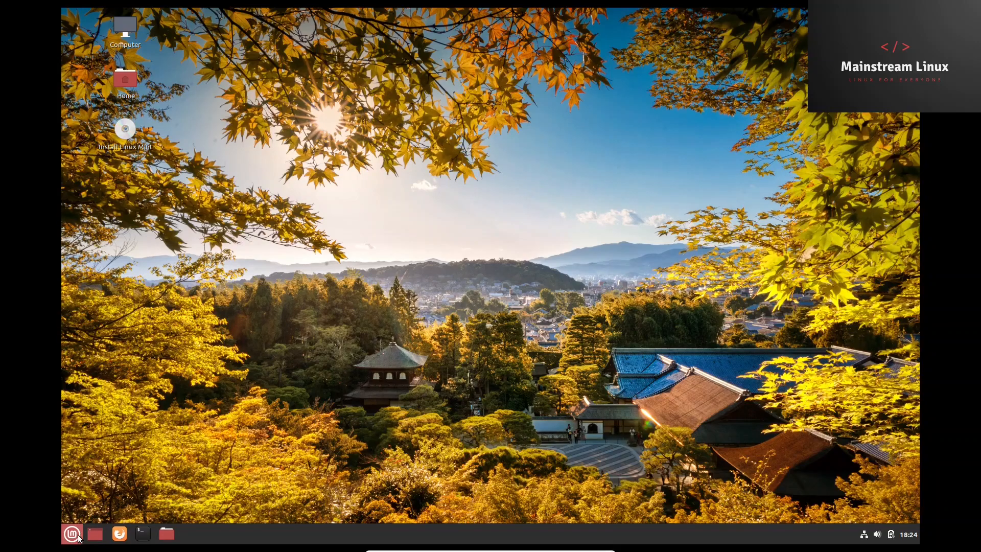
- Browse the Sound & Video and Administration apps, then launch Software Manager
left_click(72, 534)
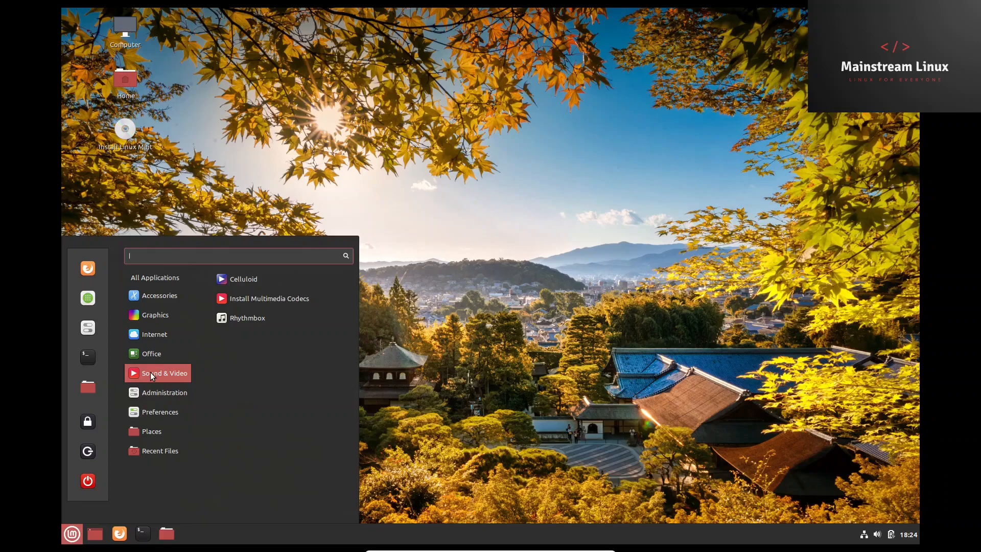
mouse_move(269, 299)
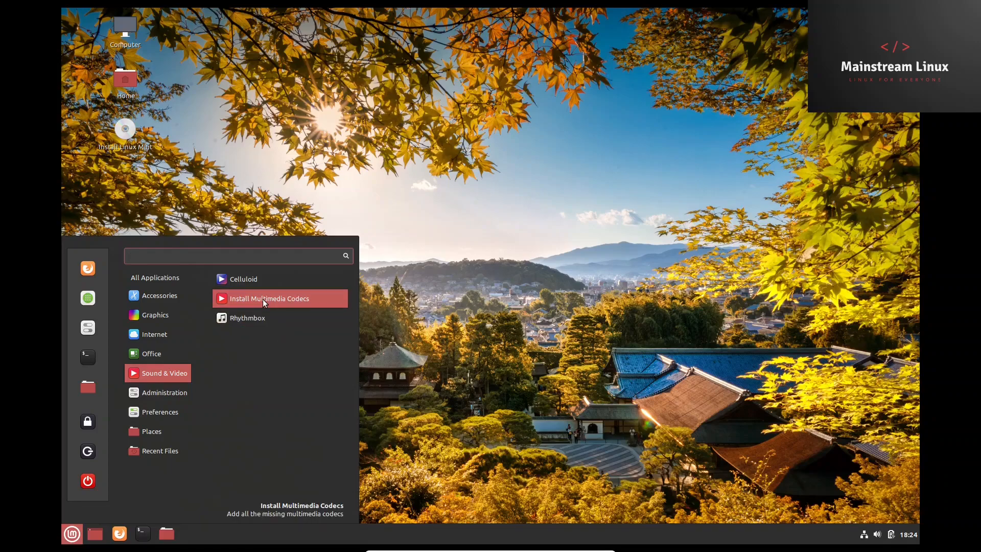
left_click(238, 256)
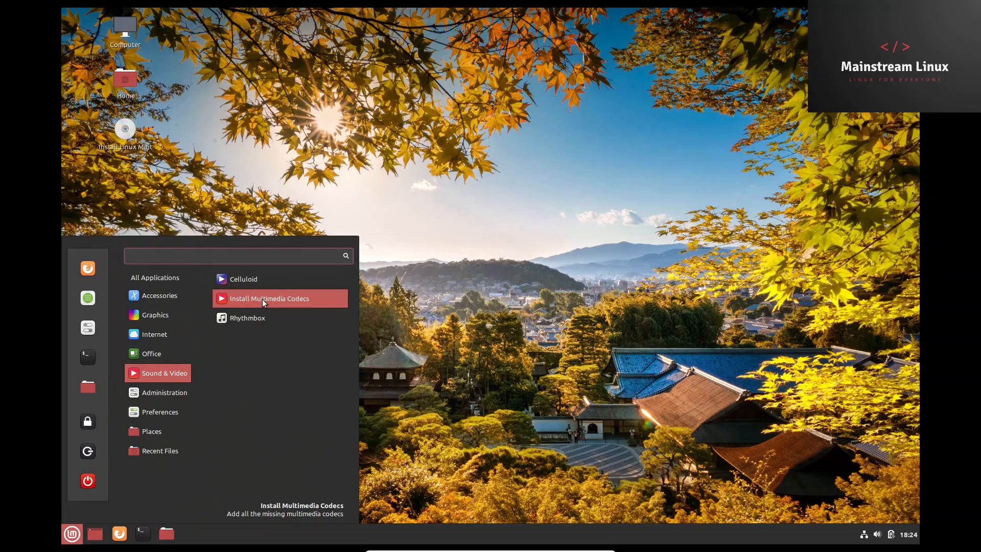
left_click(238, 256)
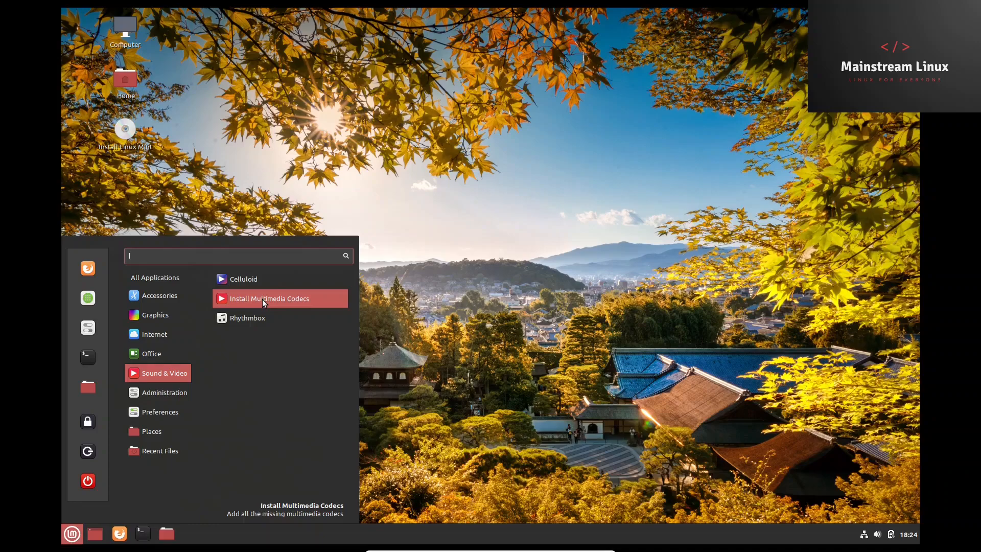
mouse_move(252, 322)
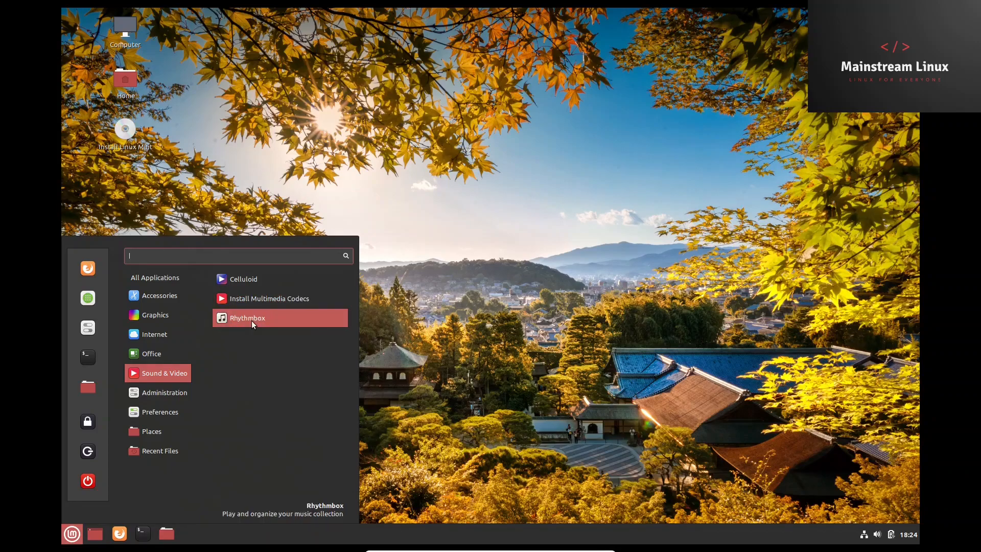
mouse_move(207, 347)
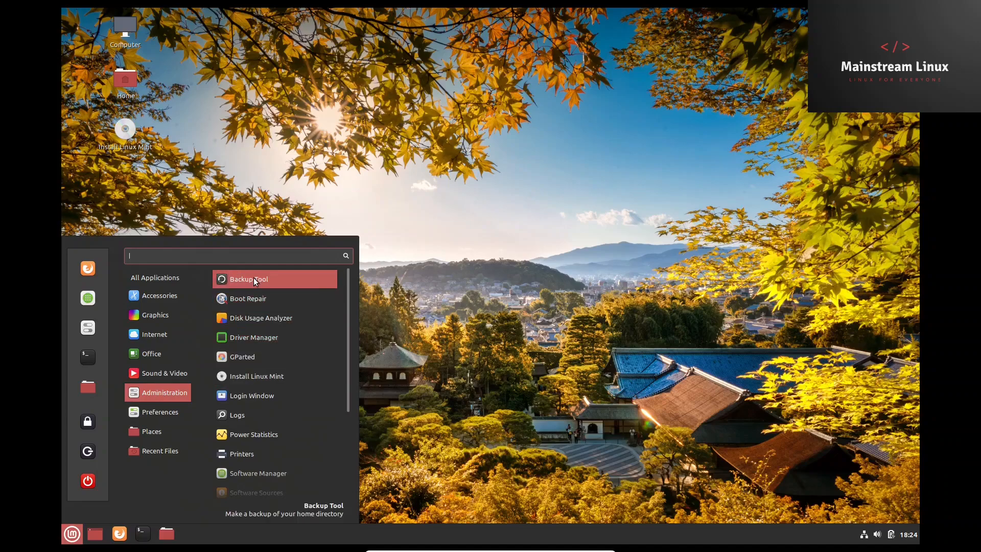
mouse_move(274, 322)
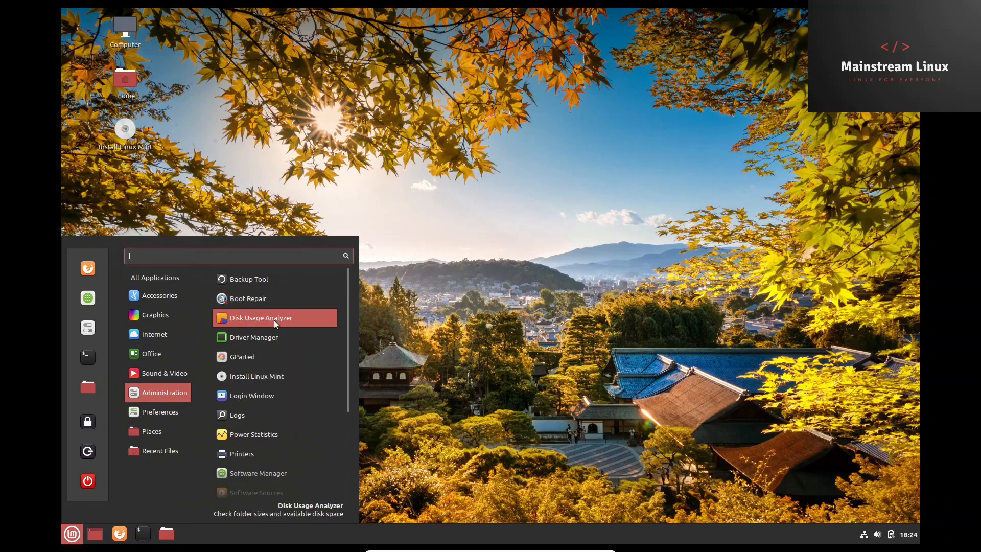
mouse_move(269, 337)
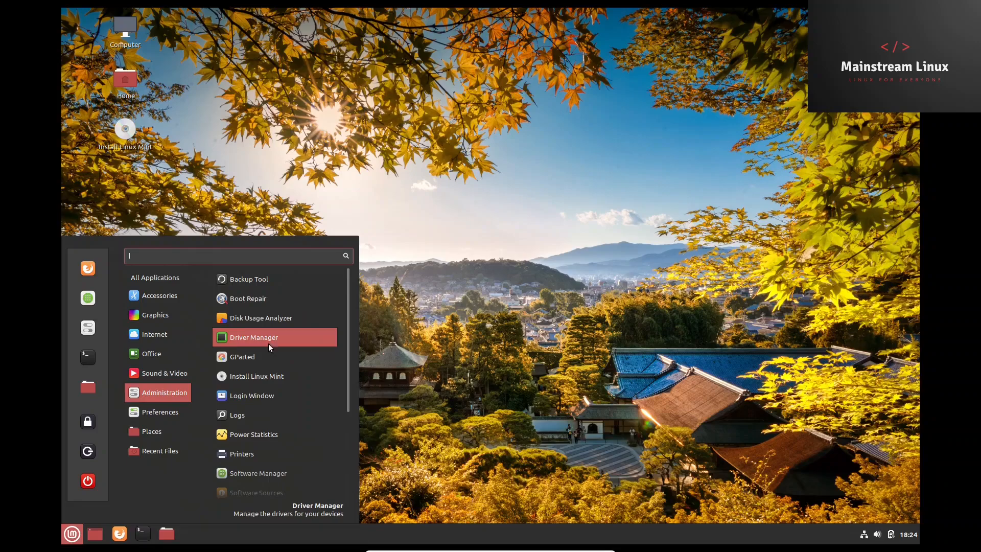
scroll("down", 3)
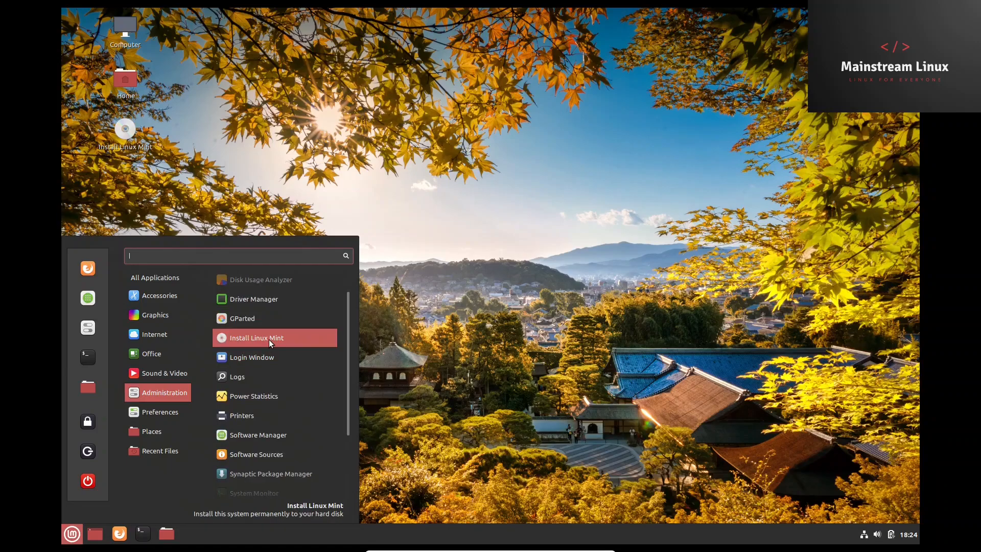
mouse_move(253, 396)
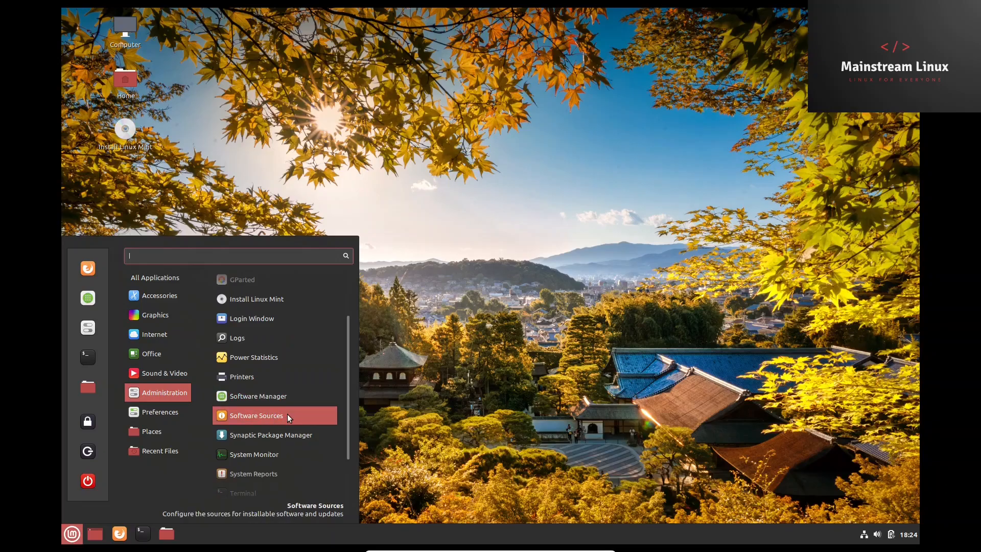
left_click(71, 534)
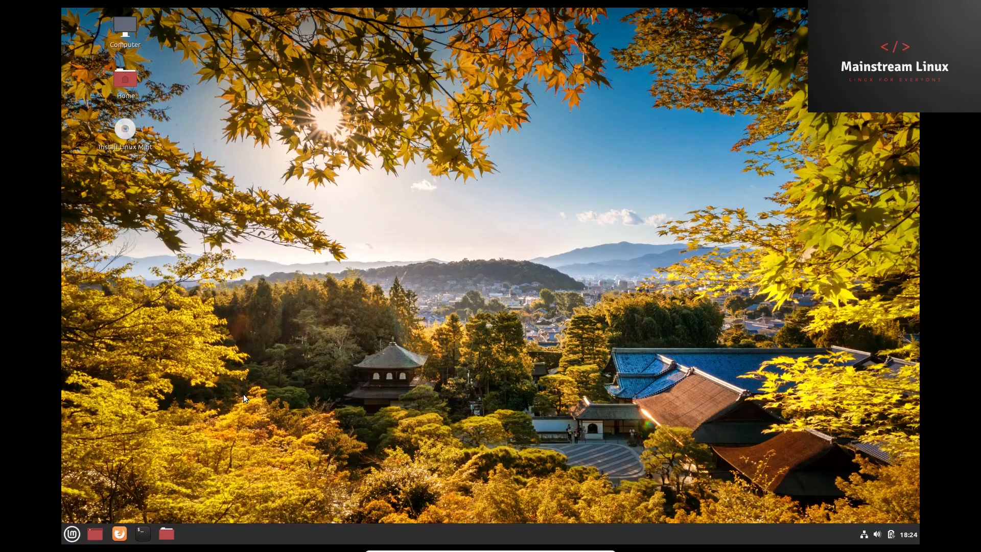
- Read VLC's details under Sound and video in Software Manager, then close it
left_click(189, 533)
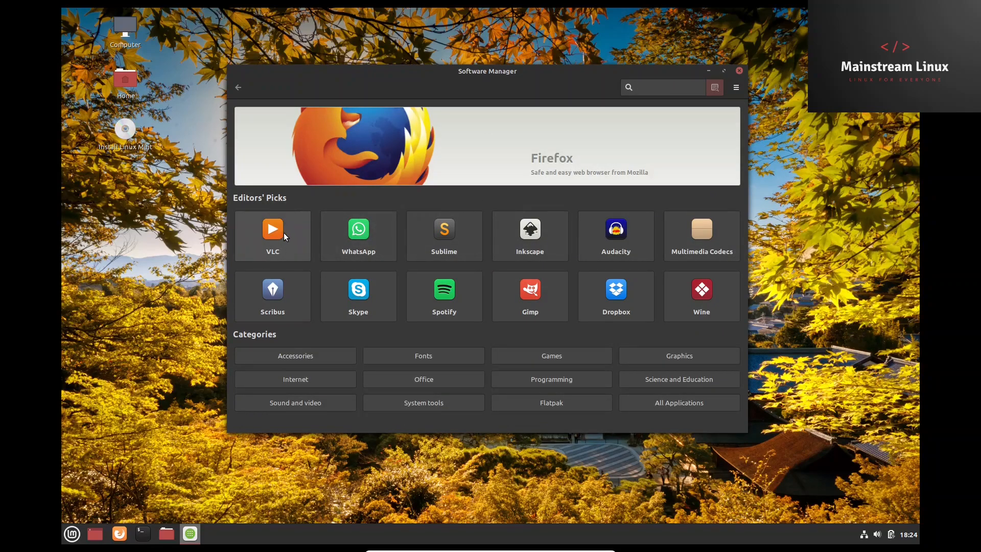
left_click(664, 87)
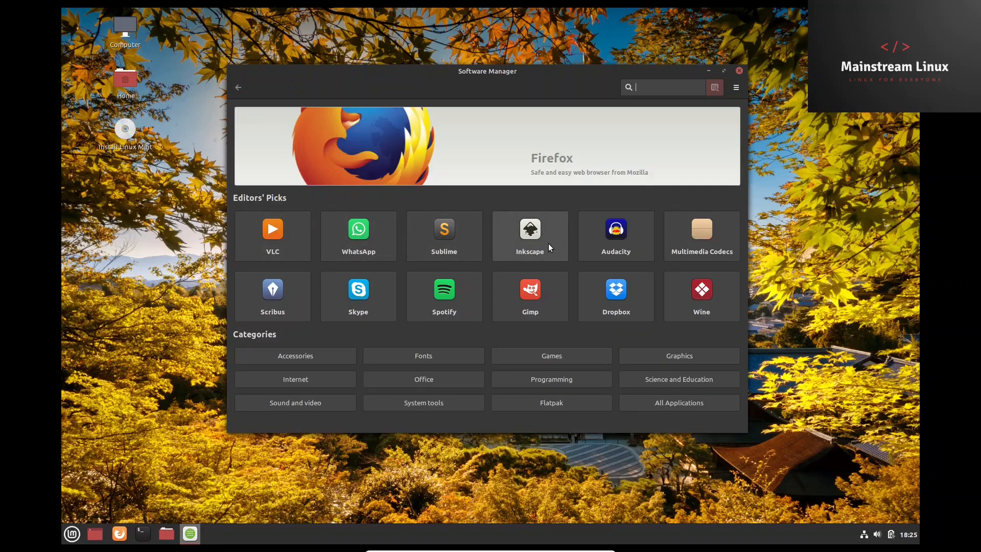
mouse_move(465, 392)
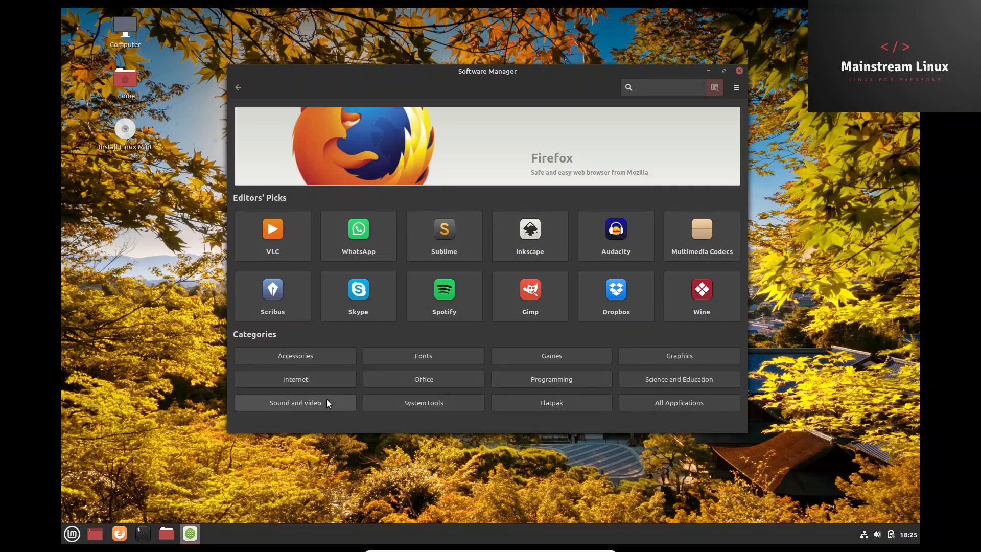
left_click(295, 402)
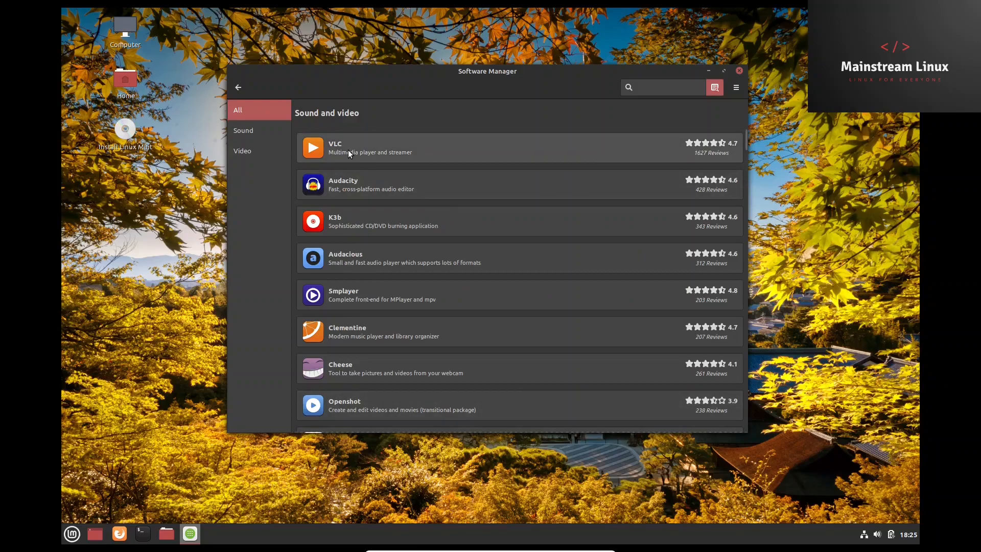
left_click(357, 148)
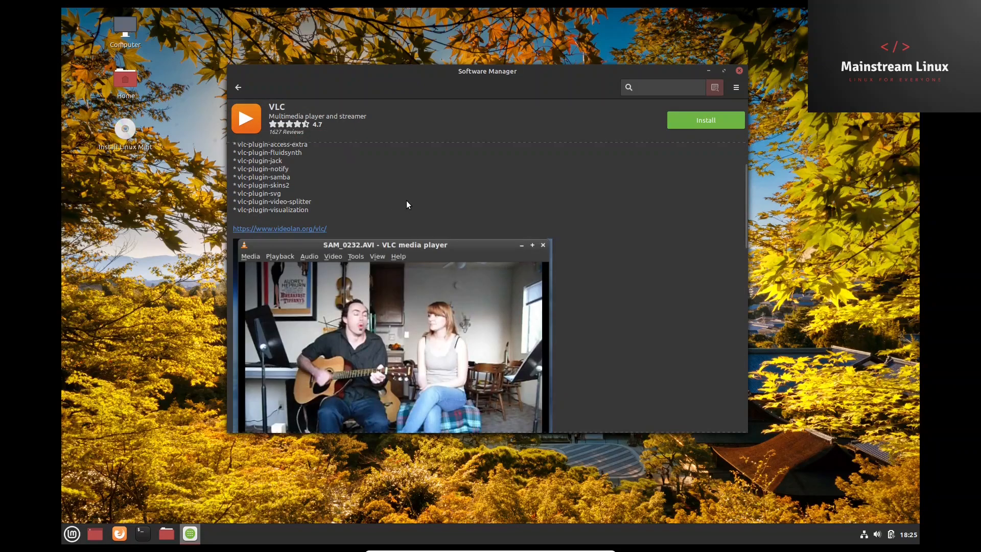
scroll("down", 3)
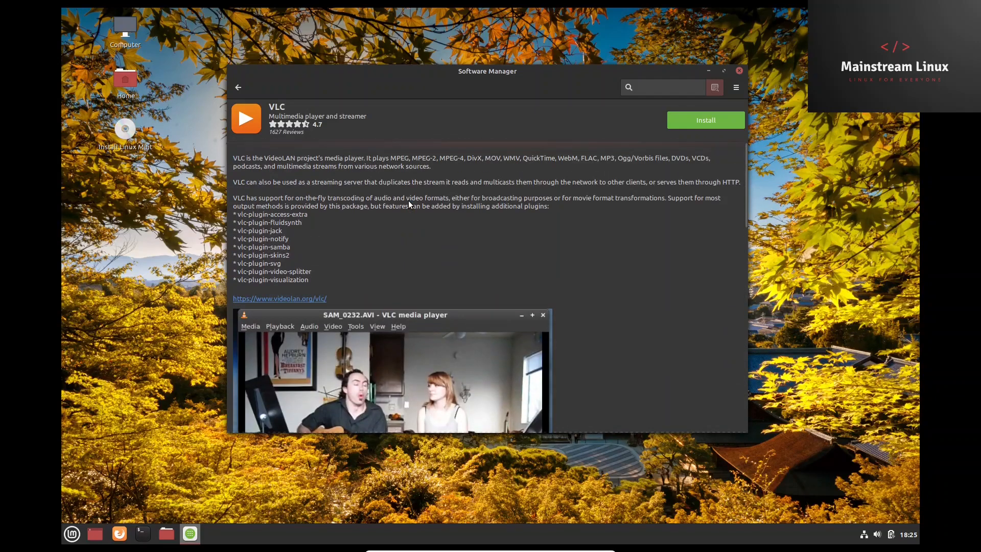
mouse_move(739, 70)
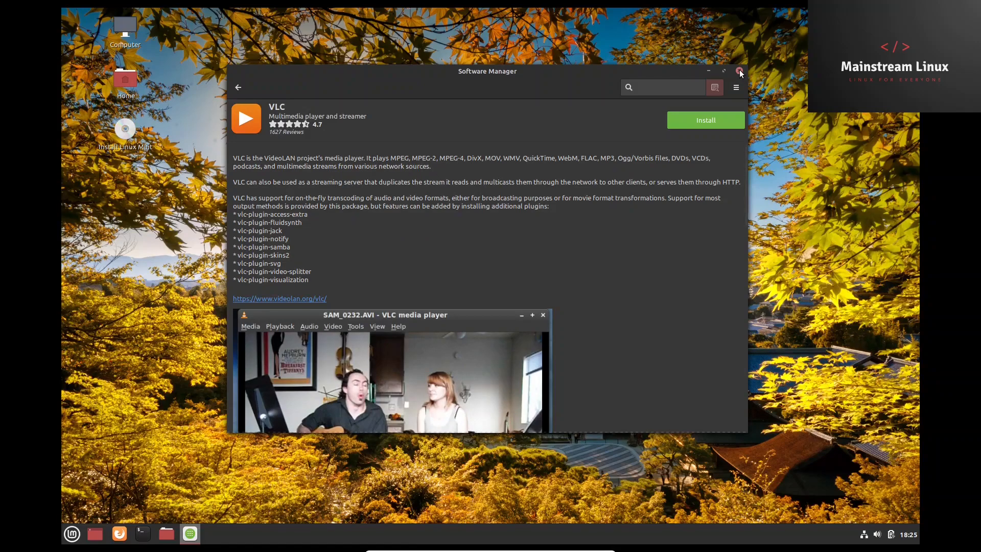
left_click(739, 71)
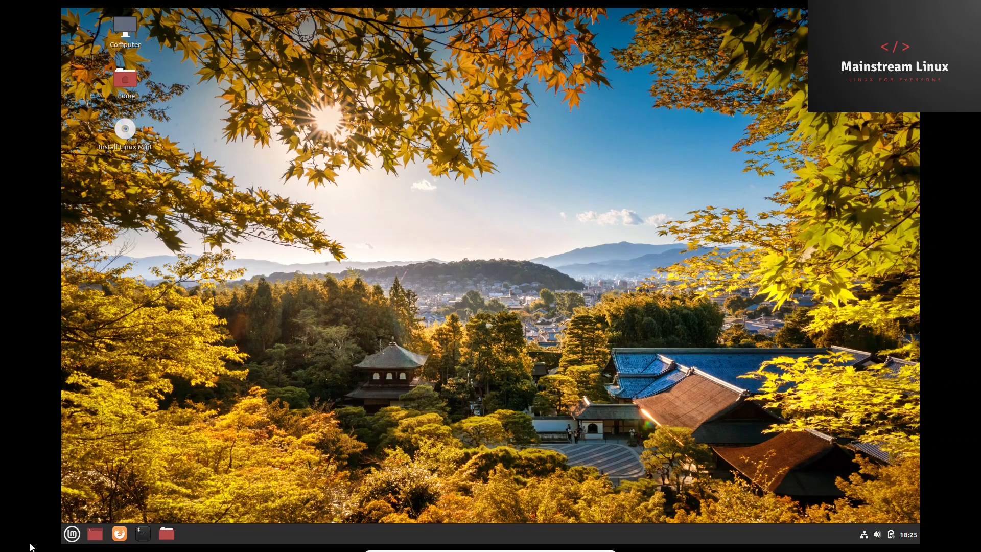
- Launch System Monitor from the Administration section of the Cinnamon menu
left_click(70, 533)
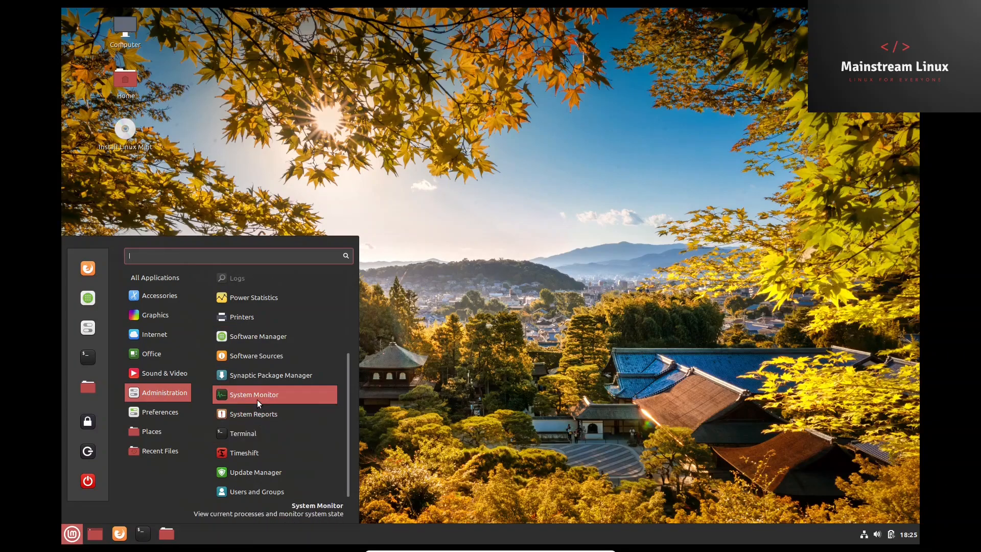
left_click(253, 394)
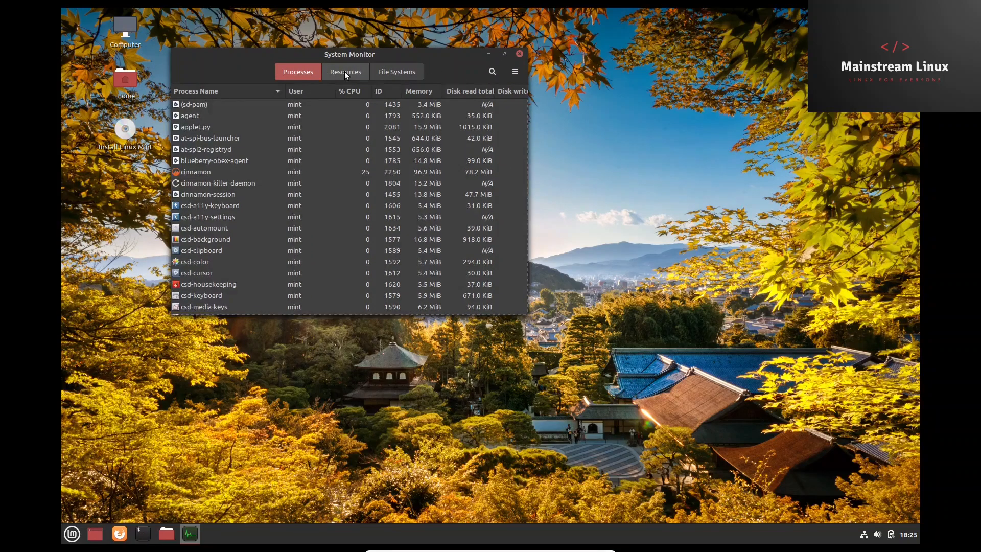
- View the CPU, memory and network graphs under Resources, then close System Monitor
left_click(345, 71)
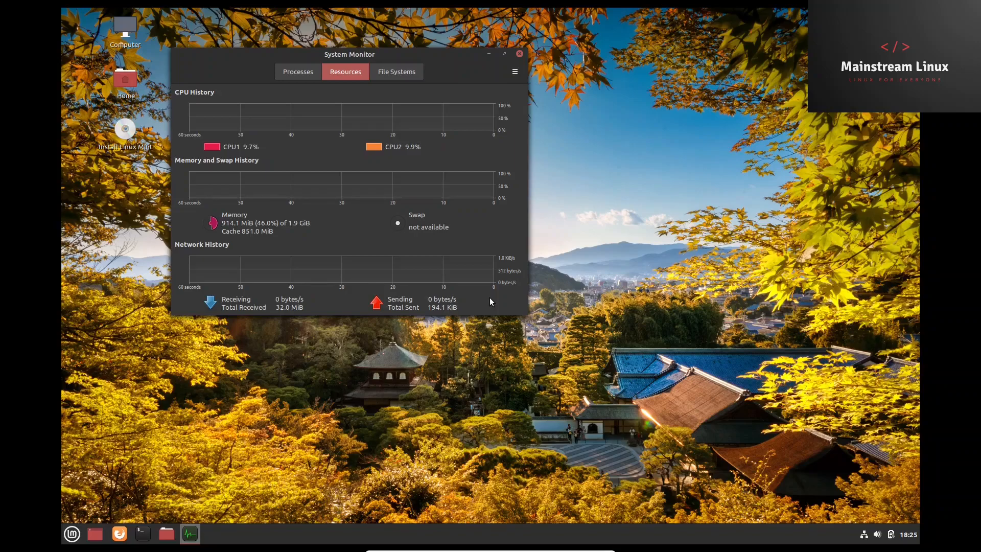
mouse_move(249, 189)
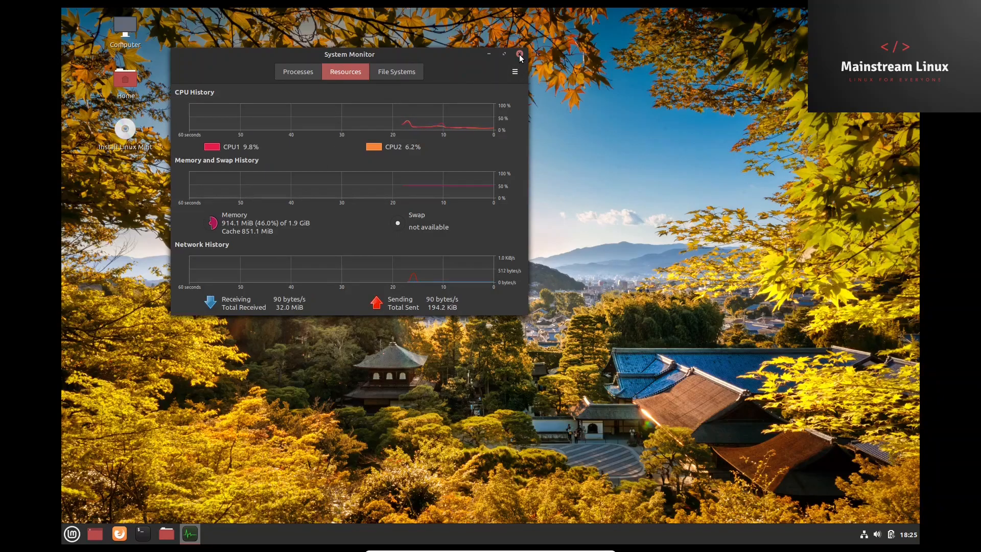
left_click(71, 534)
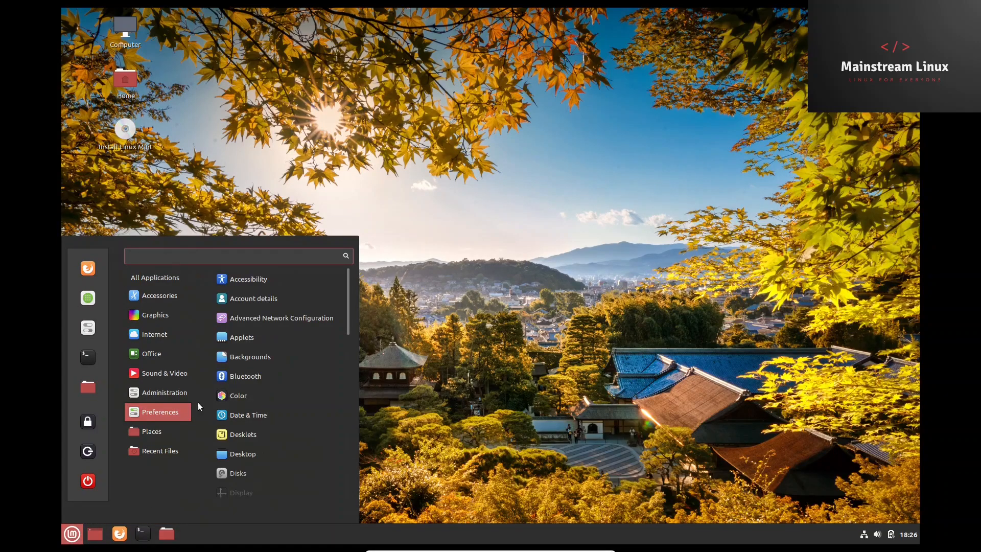
- In System Settings' Font Selection, raise Text scaling factor from 1.0 to 1.2, then return to the overview
left_click(71, 533)
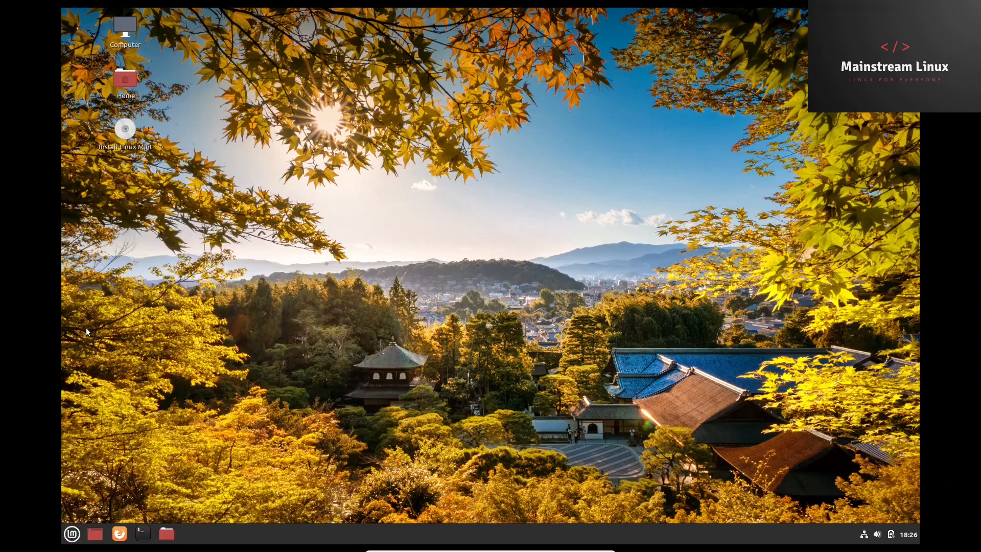
left_click(189, 534)
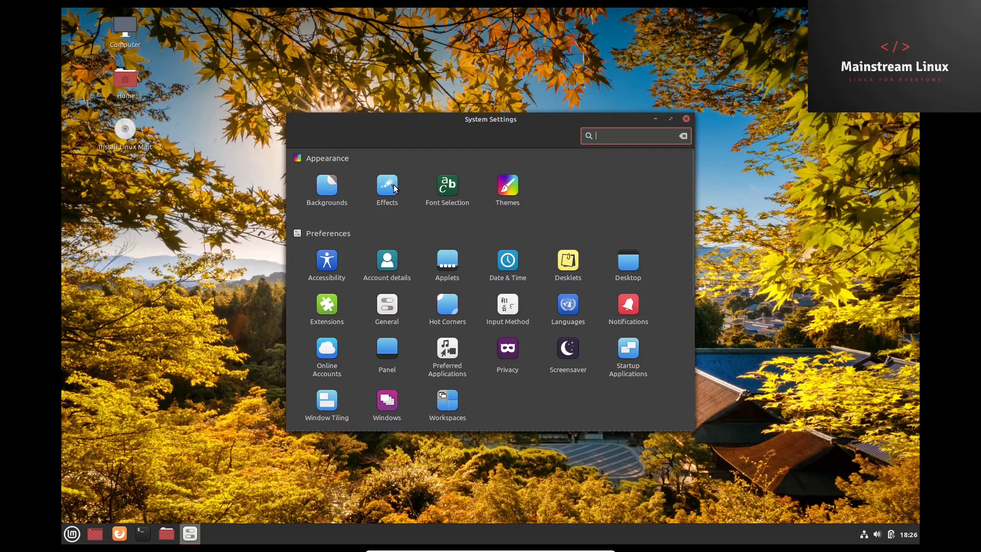
left_click(447, 187)
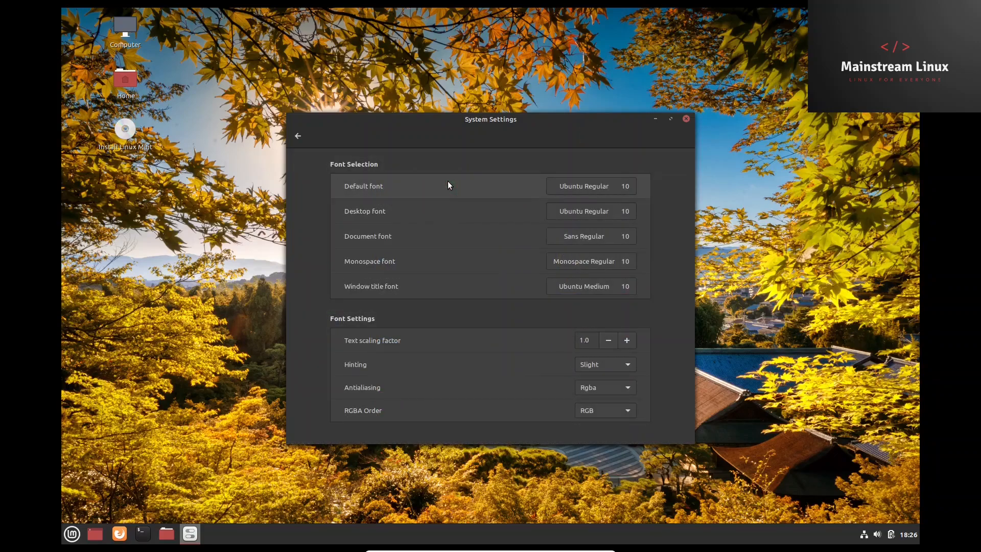
mouse_move(510, 191)
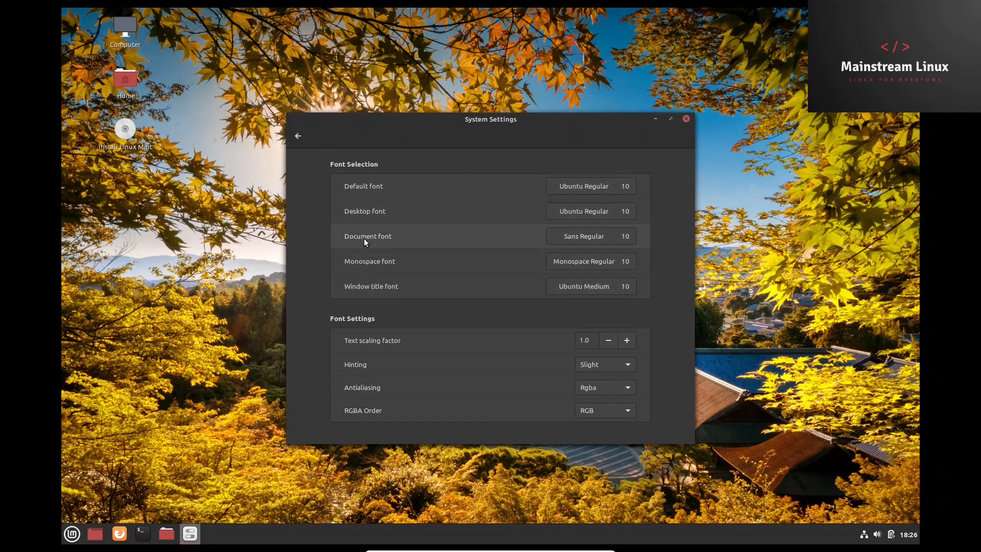
mouse_move(371, 290)
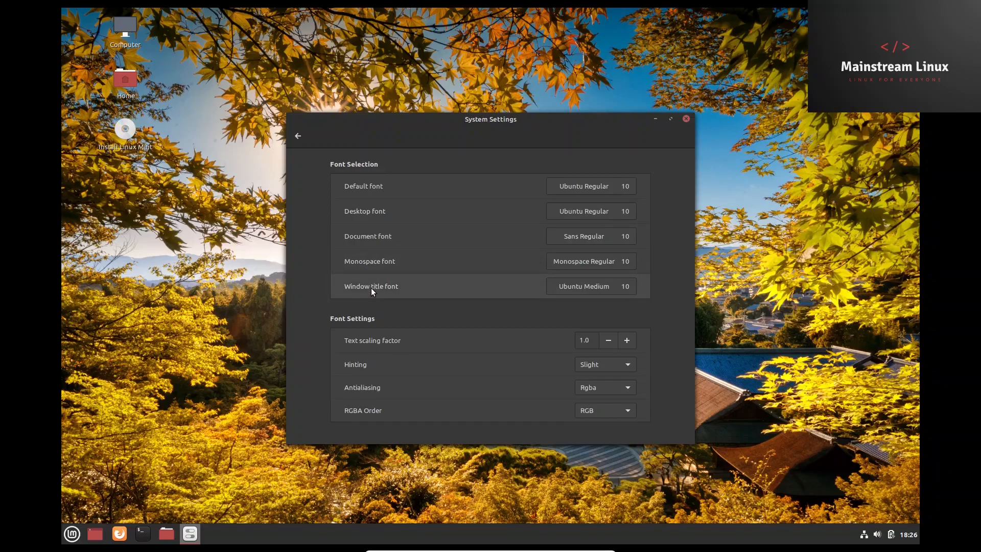
mouse_move(641, 339)
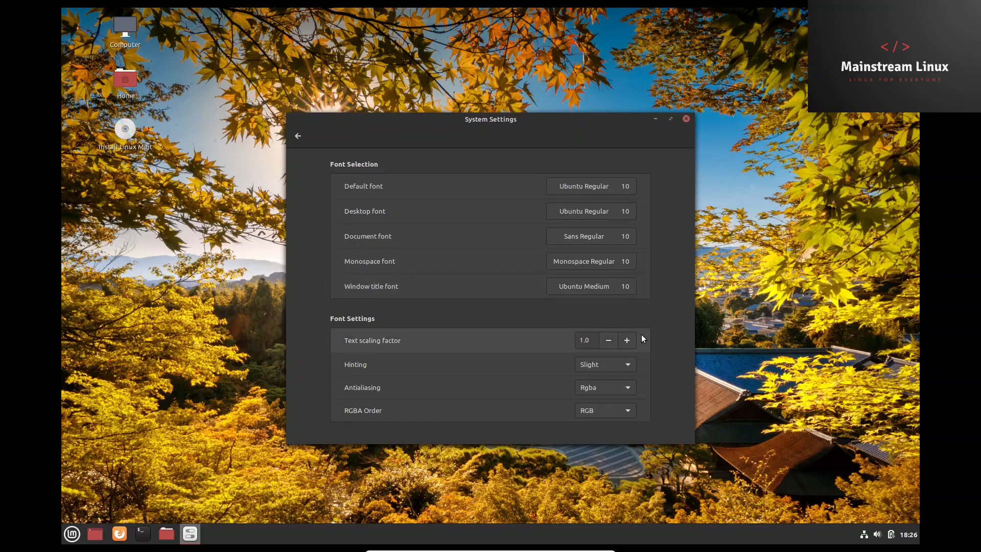
left_click(626, 341)
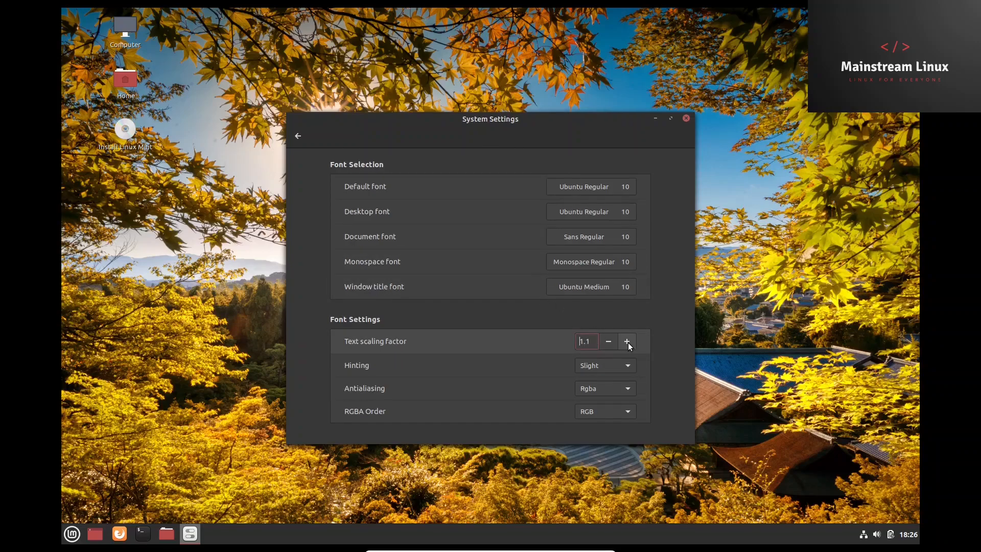
left_click(627, 343)
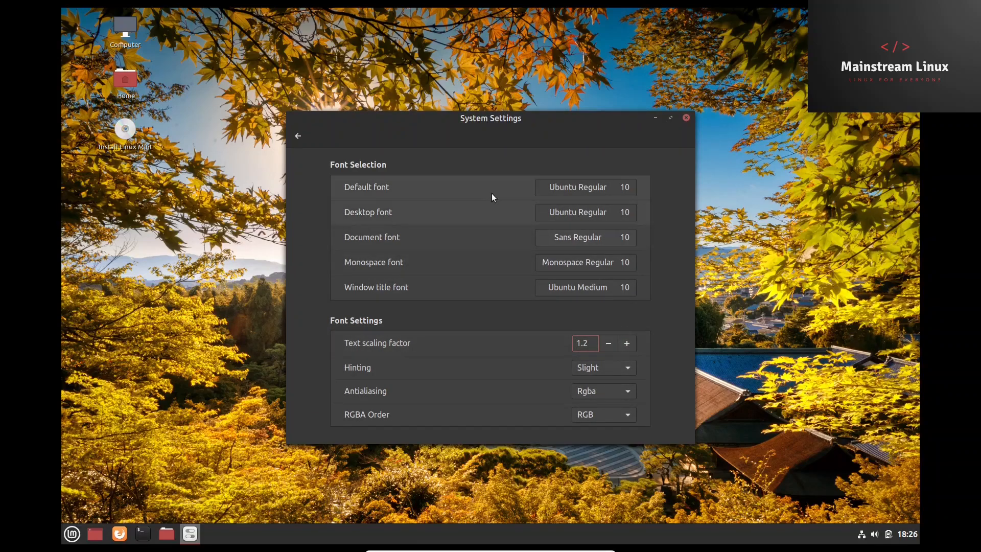
left_click(298, 136)
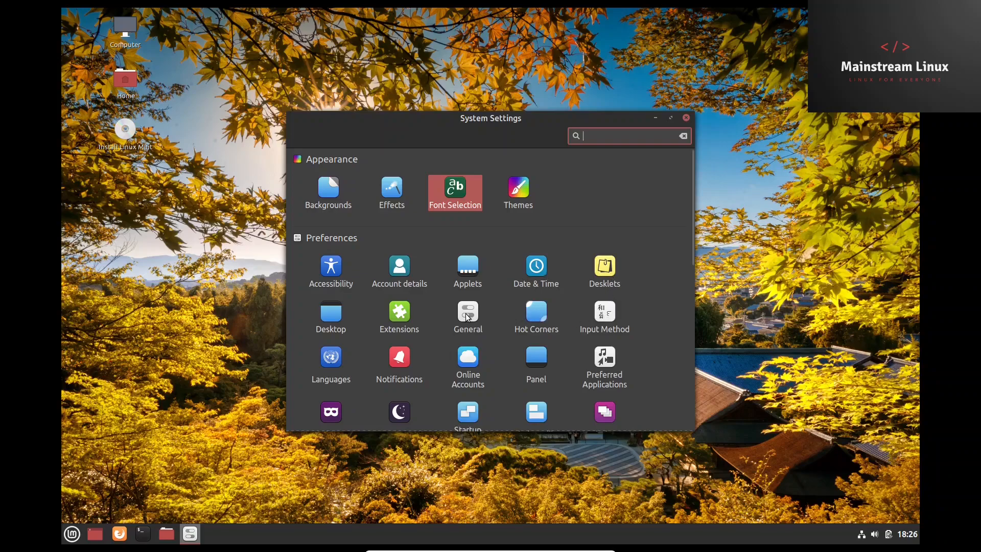
mouse_move(263, 183)
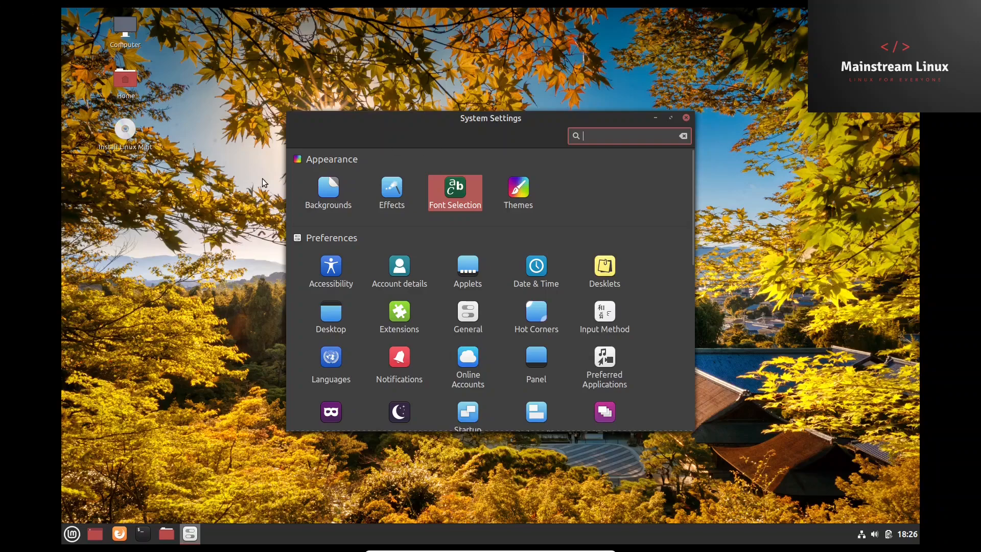
mouse_move(472, 318)
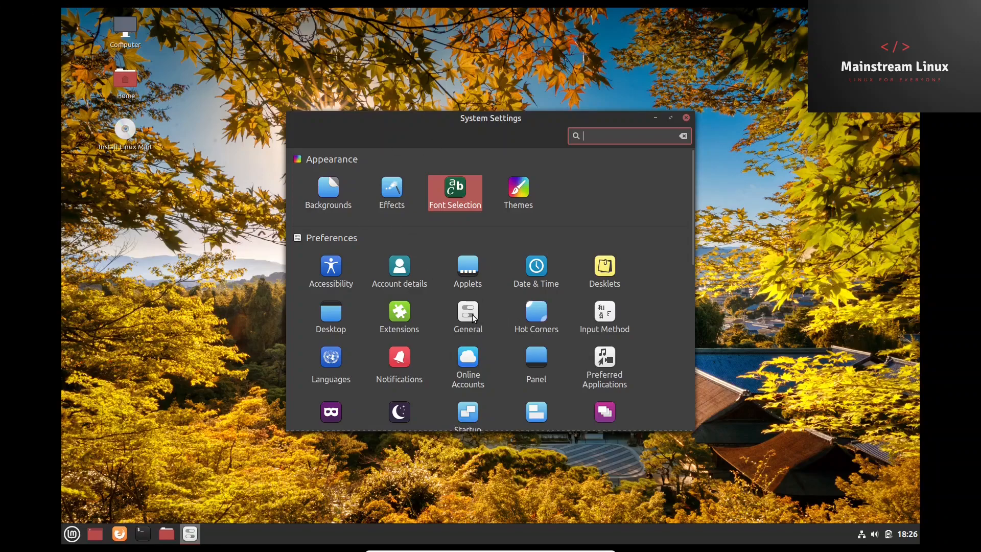
mouse_move(398, 319)
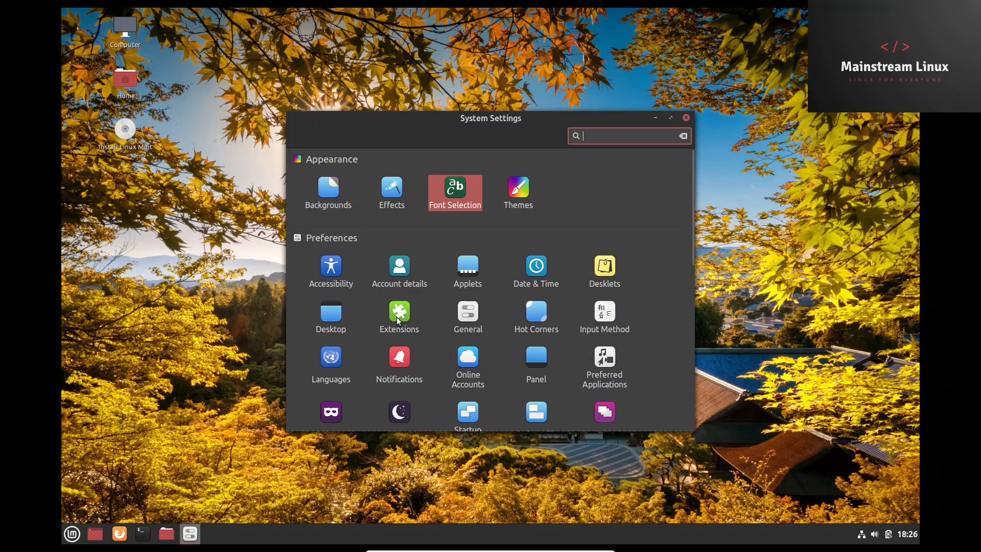
mouse_move(452, 358)
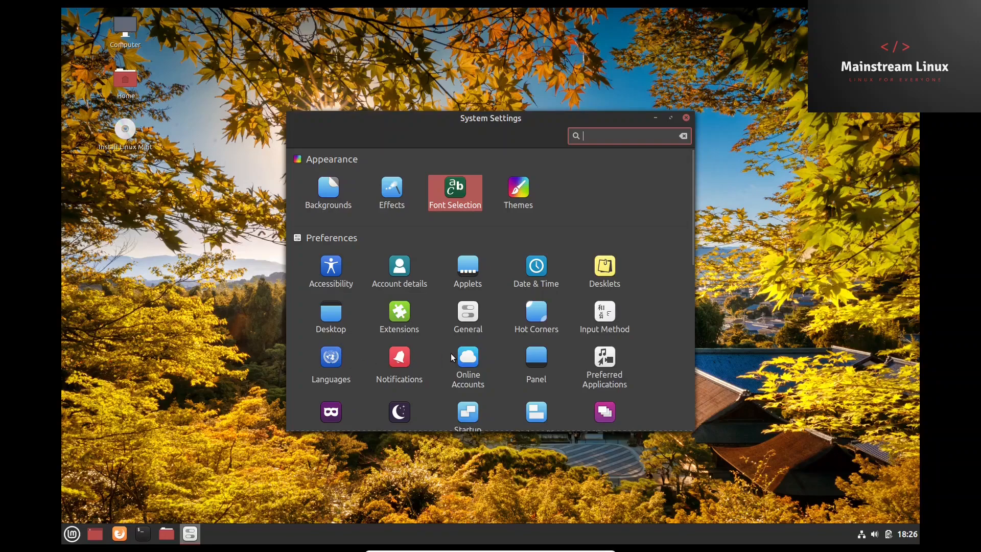
- Add a Google account in Online Accounts, granting GNOME access, and close its details dialog
left_click(466, 360)
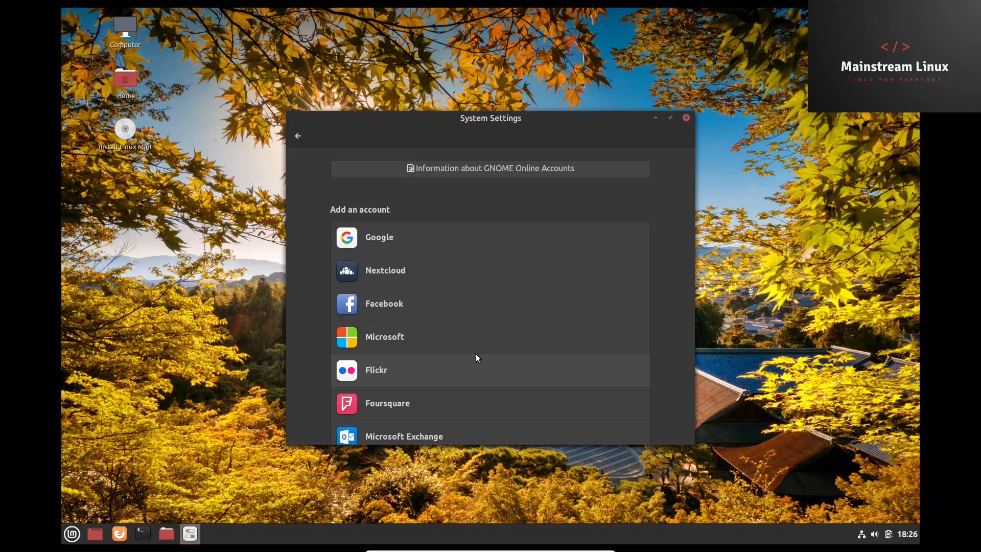
left_click(379, 237)
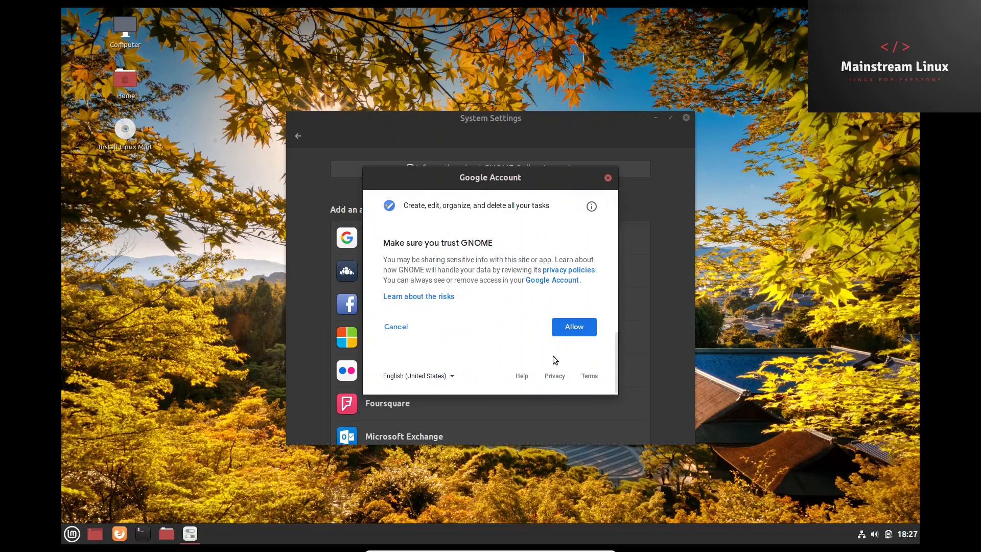
left_click(573, 327)
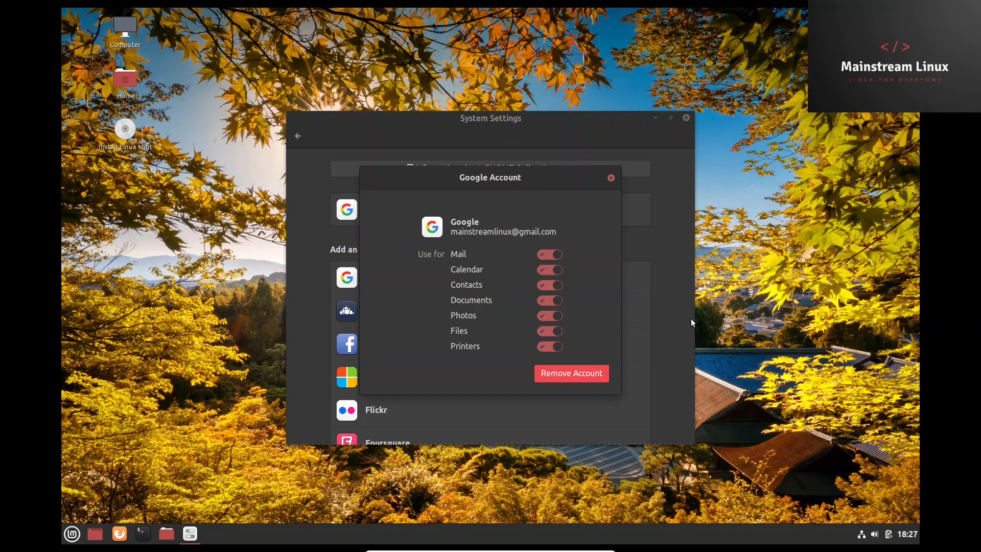
left_click(610, 177)
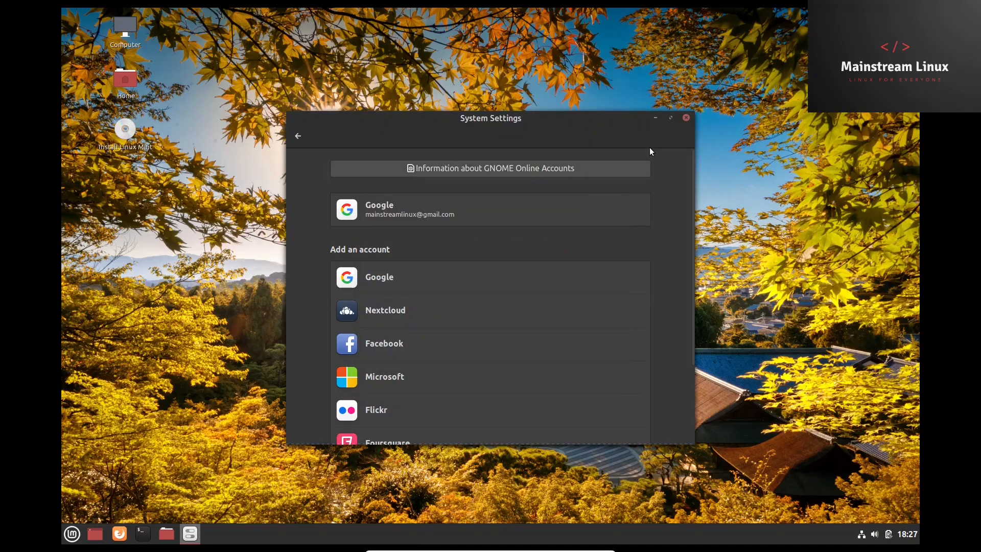
- Browse the mounted Google Drive into Mainstream Linux, select 23625.jpg, then close Nemo
left_click(685, 117)
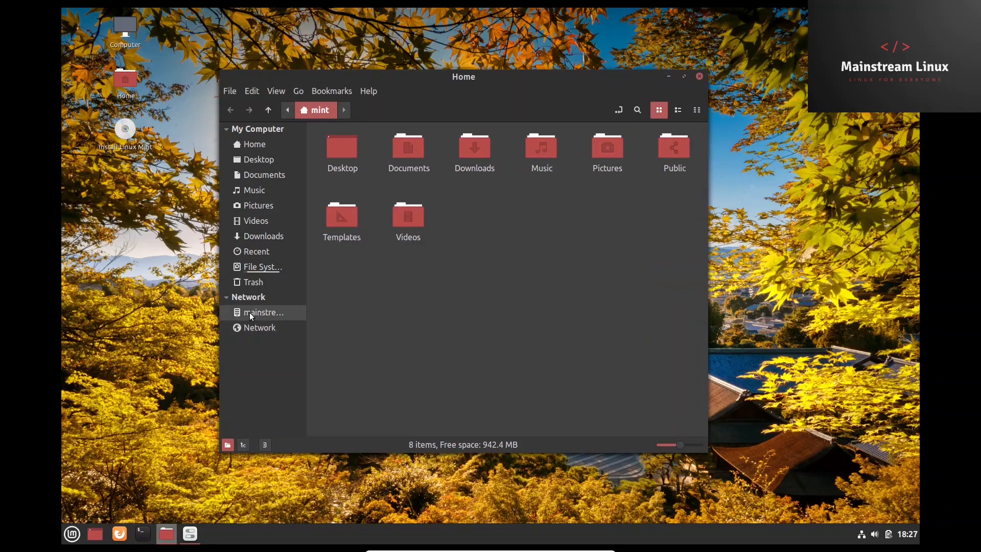
left_click(262, 312)
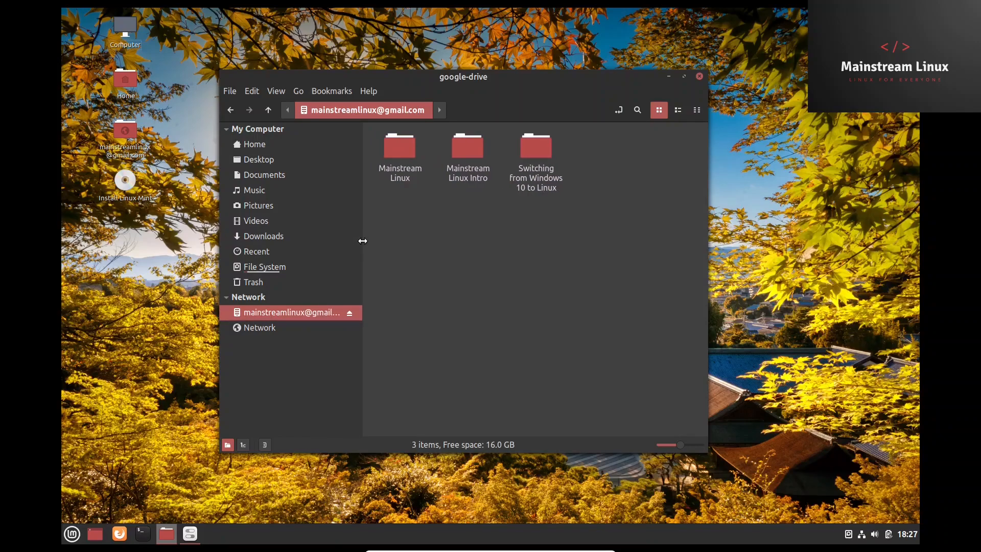
mouse_move(396, 200)
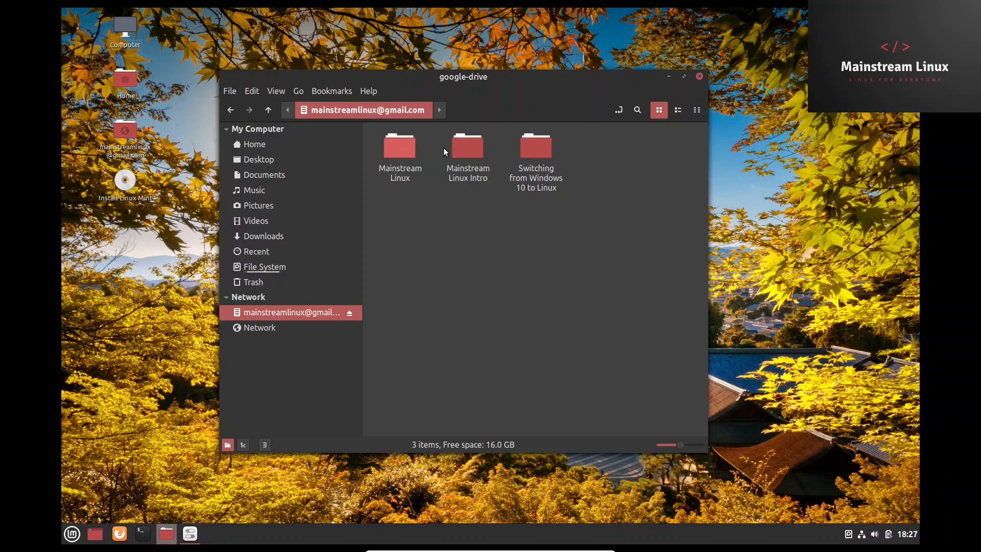
double_click(399, 145)
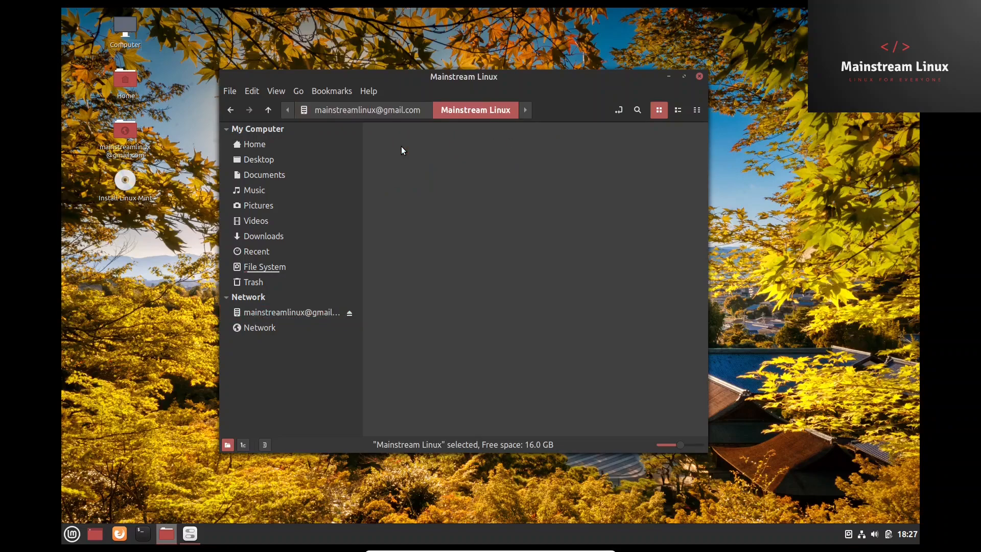
left_click(258, 205)
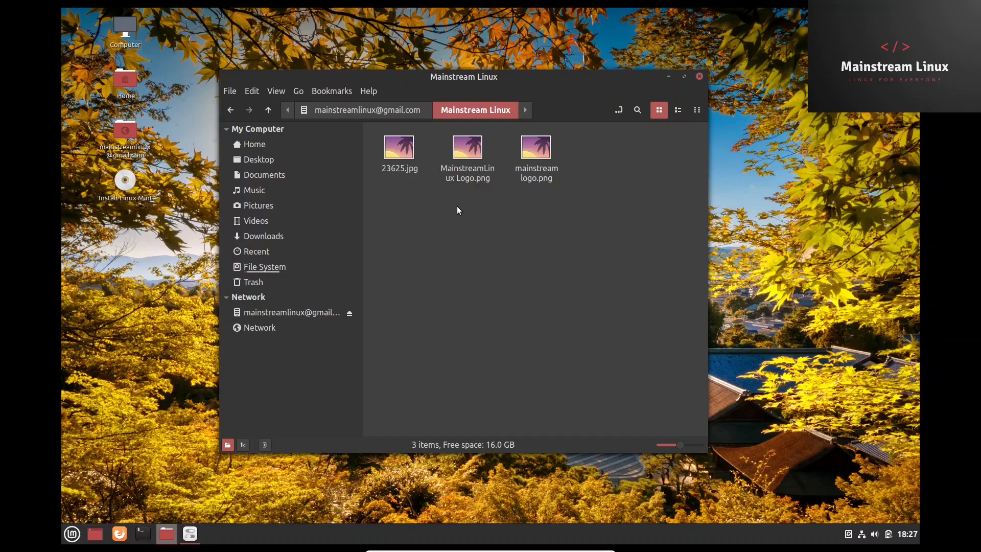
left_click(398, 148)
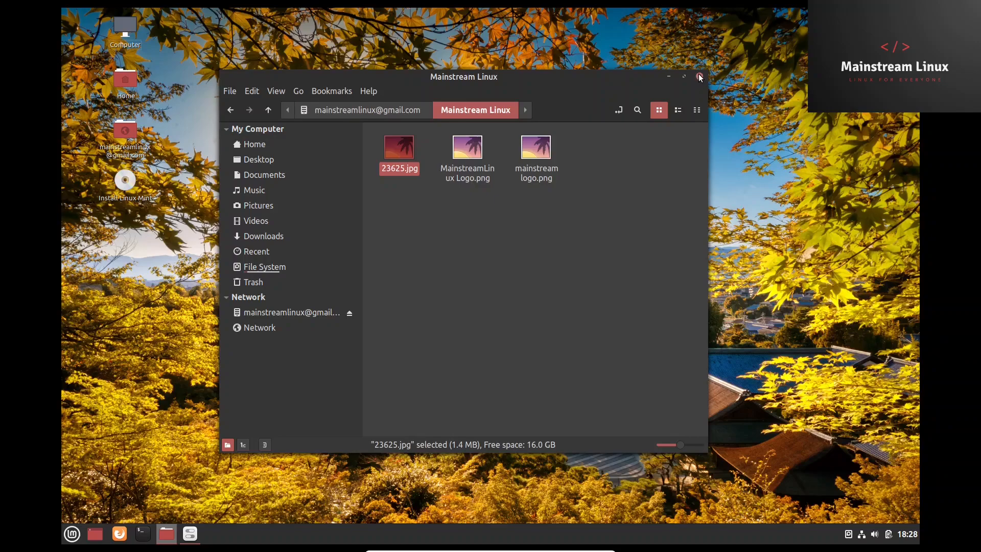
left_click(699, 76)
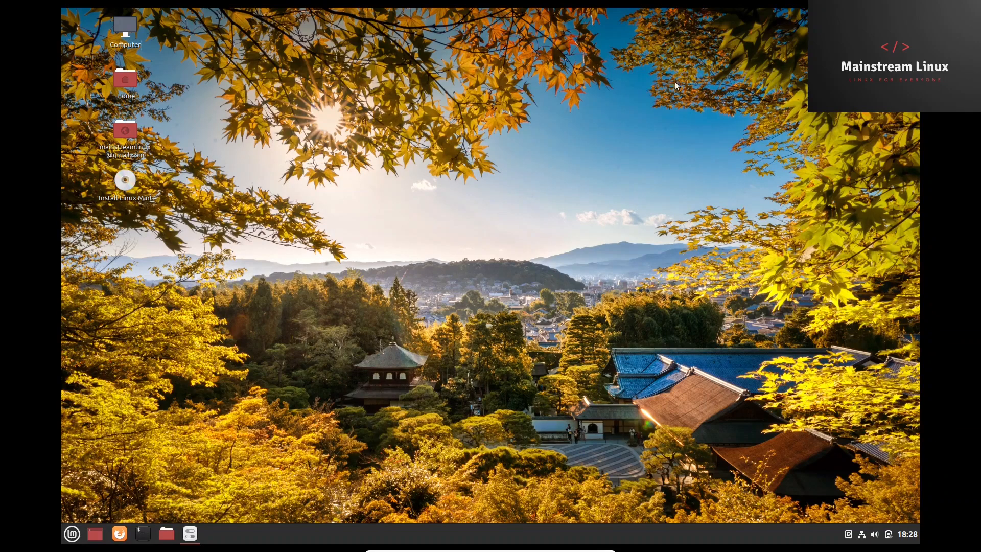
mouse_move(476, 168)
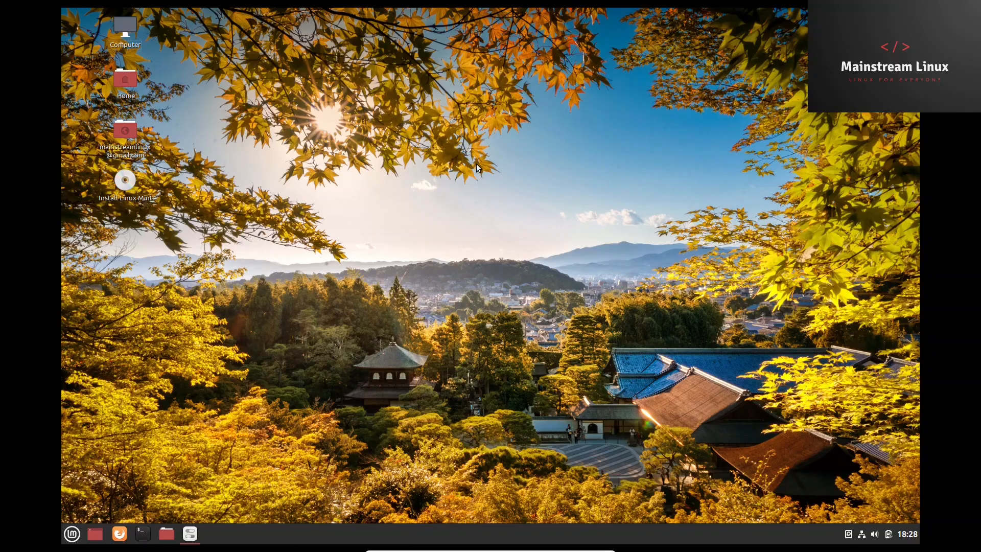
mouse_move(390, 230)
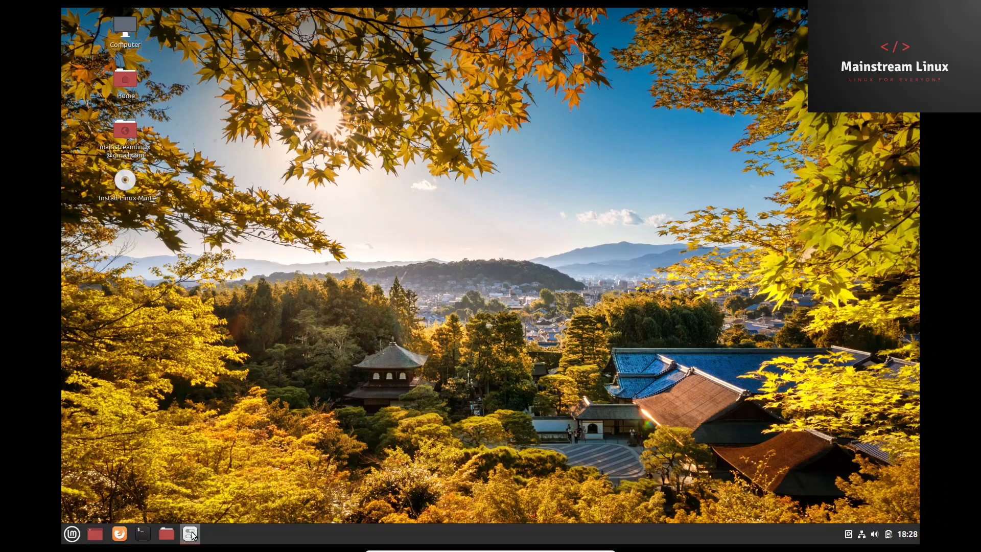
- Restore System Settings to its overview and scroll down to reach Startup Applications
left_click(189, 534)
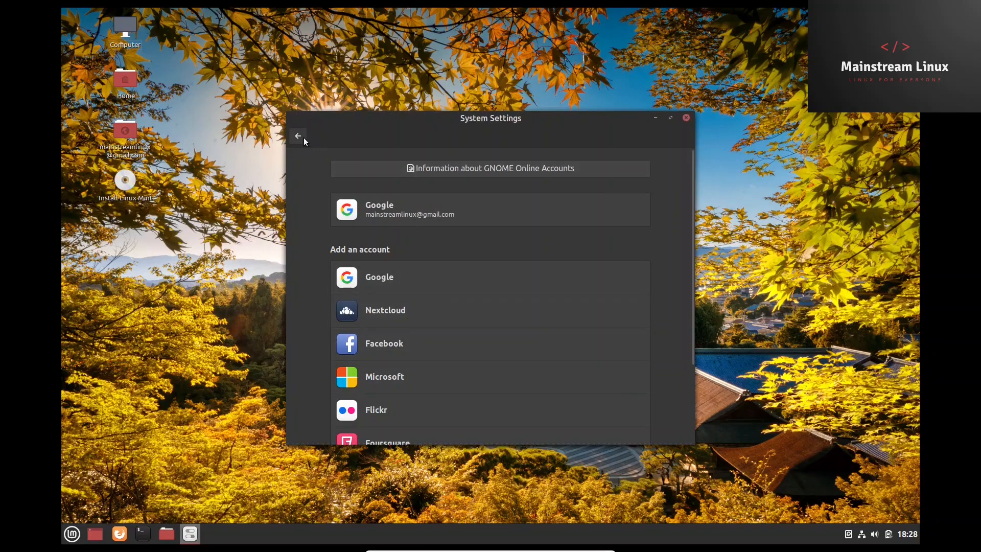
left_click(299, 136)
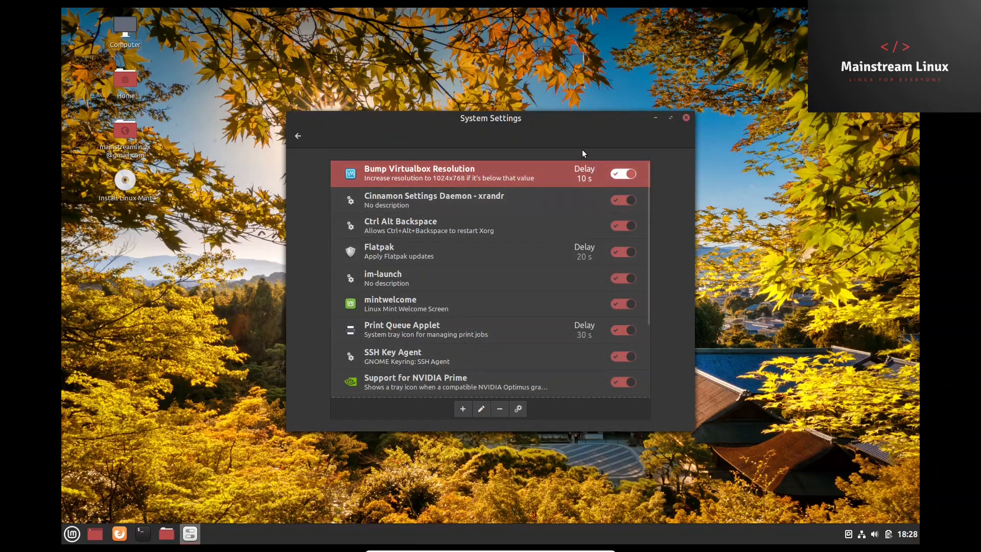
scroll("down", 3)
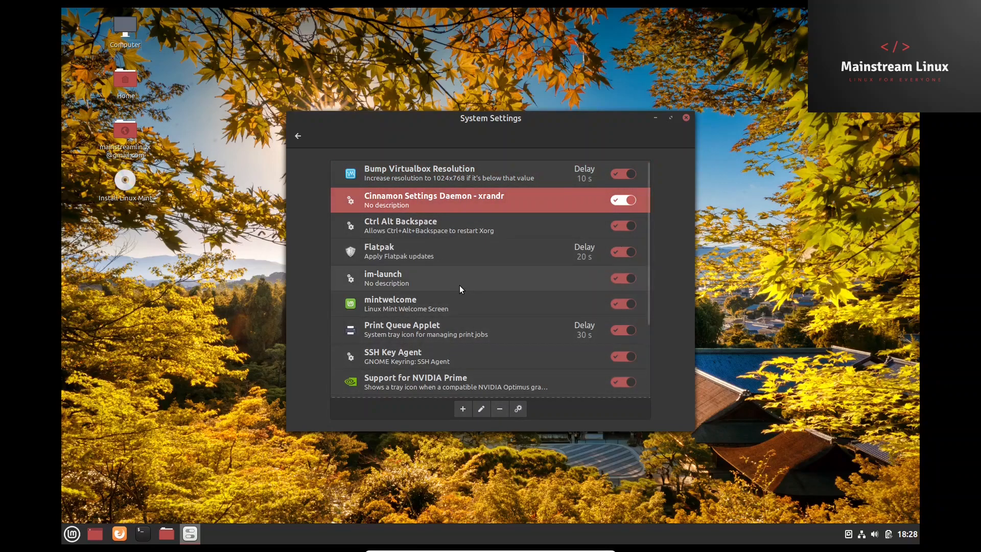
mouse_move(311, 115)
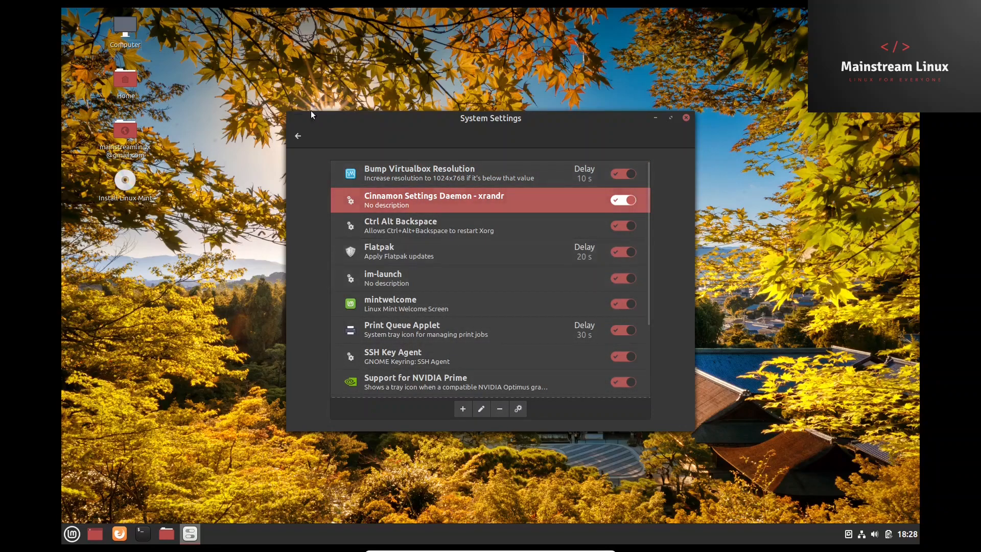
- Return to the settings overview, view Disks under Hardware, then close System Settings
left_click(298, 136)
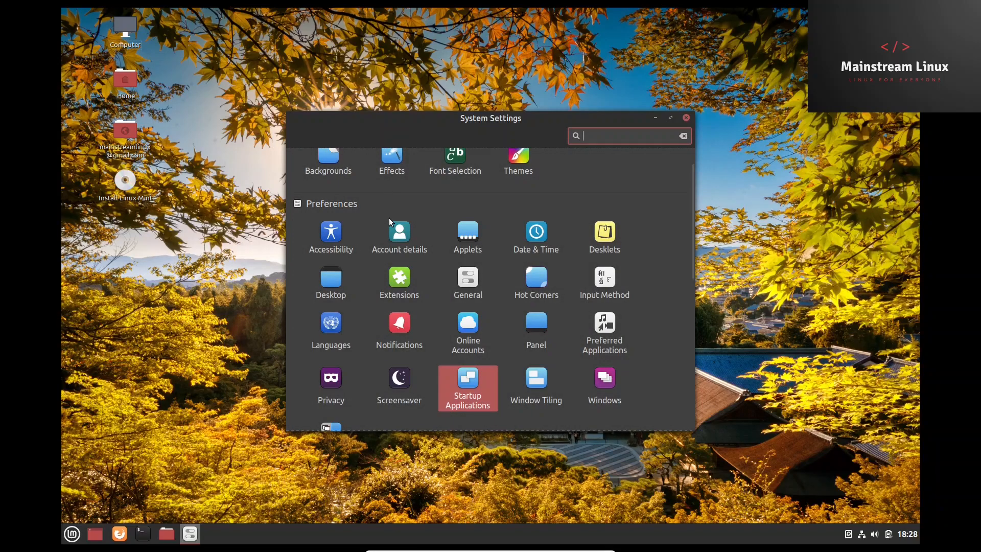
scroll("down", 3)
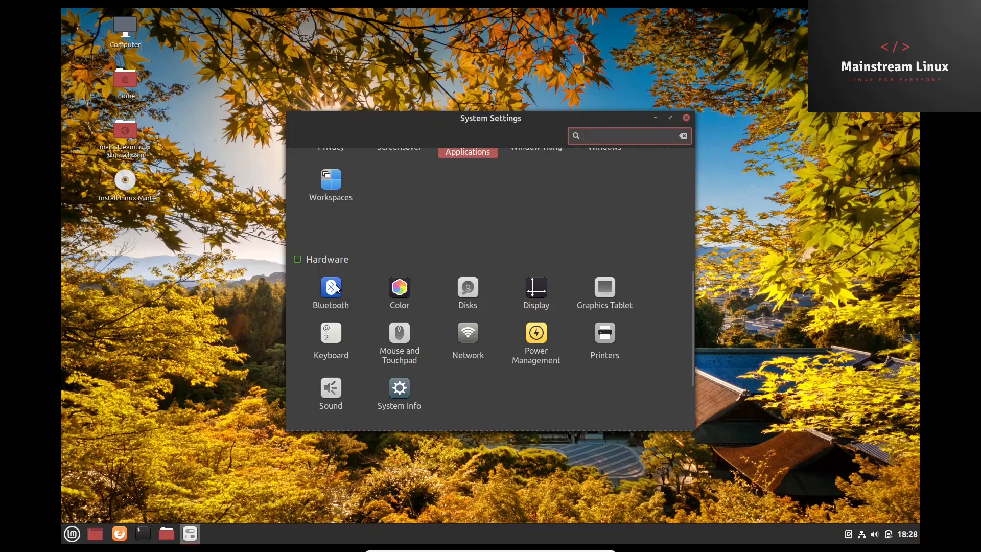
mouse_move(467, 298)
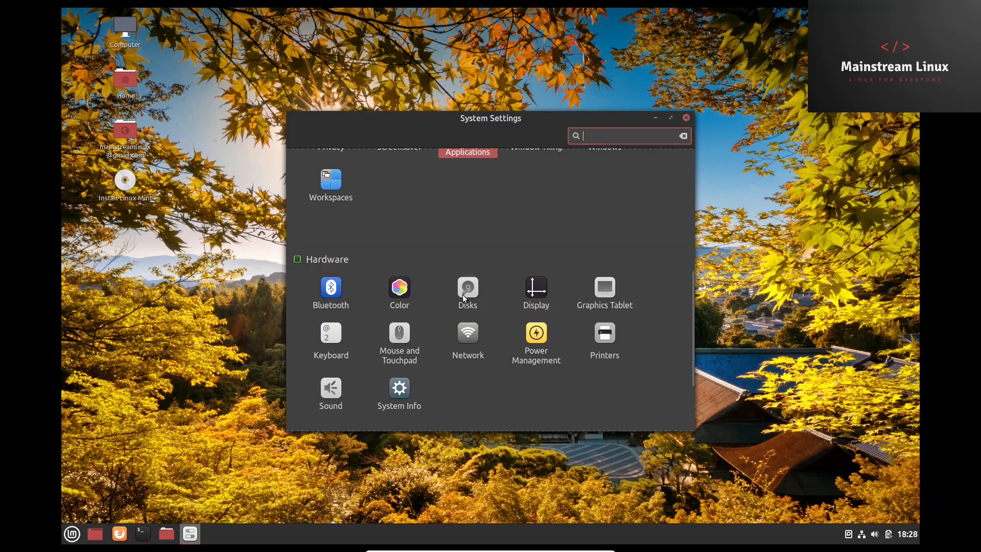
left_click(468, 287)
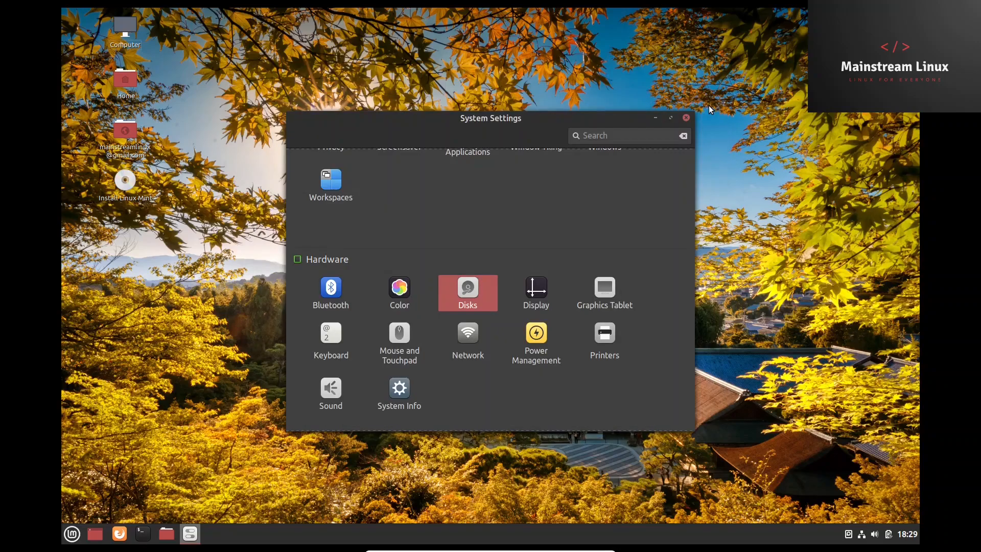
left_click(685, 117)
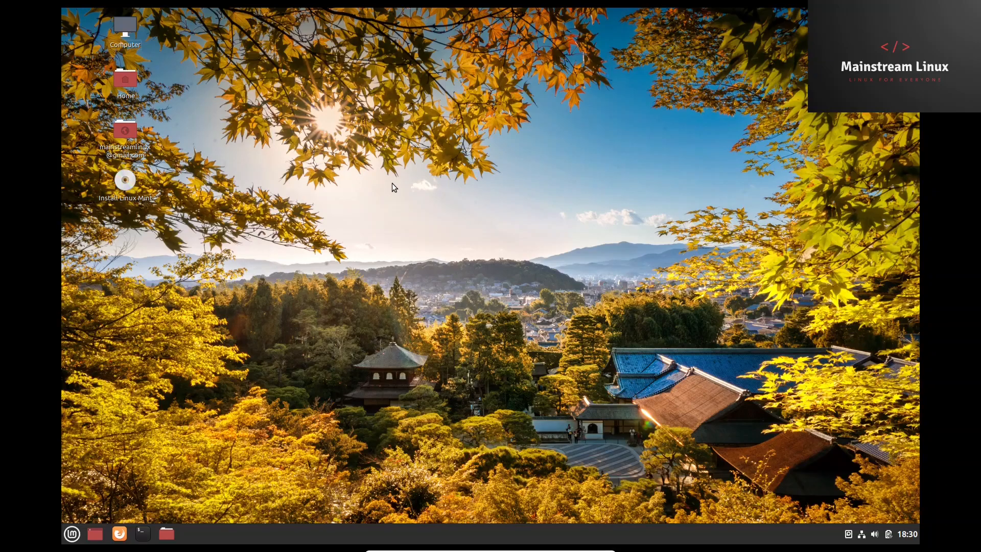
mouse_move(393, 184)
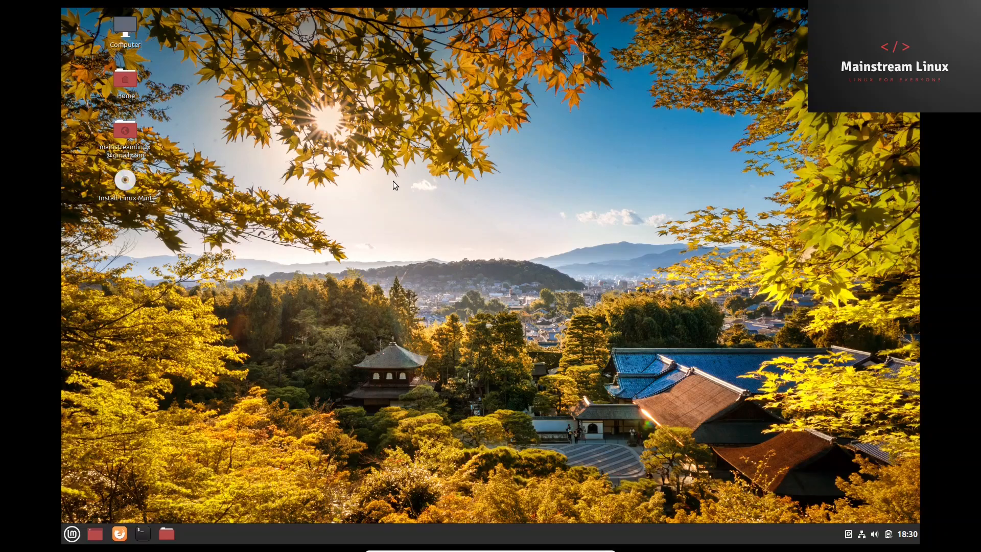